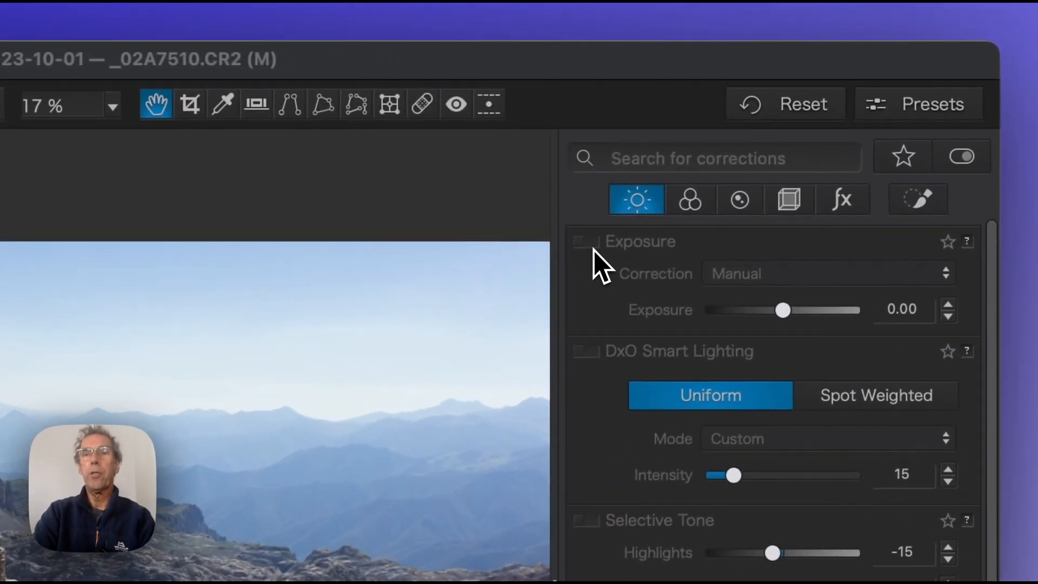
- Enable Exposure correction and test a darker exposure before returning near zero
left_click(584, 241)
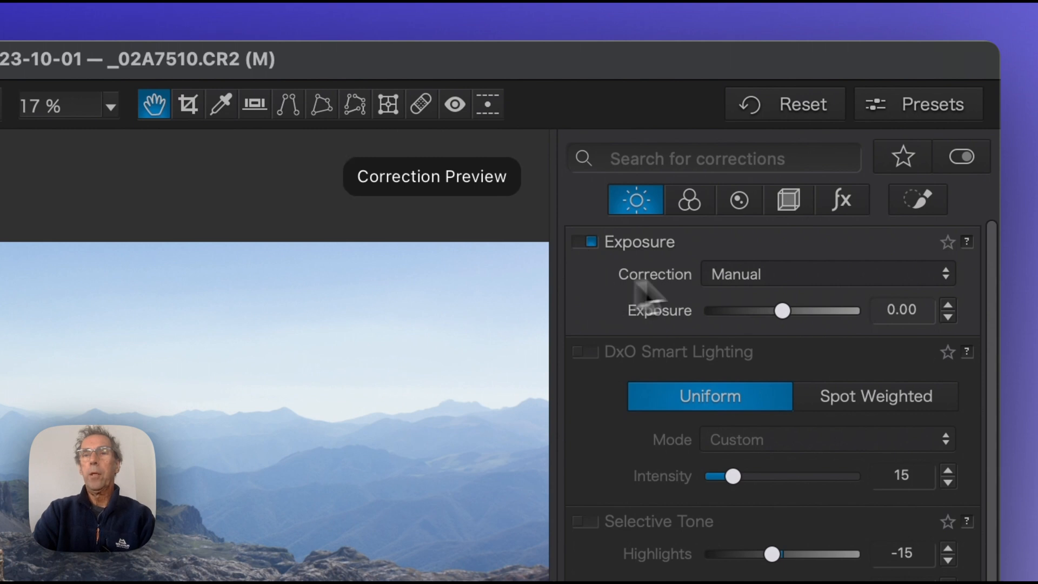
left_click(826, 273)
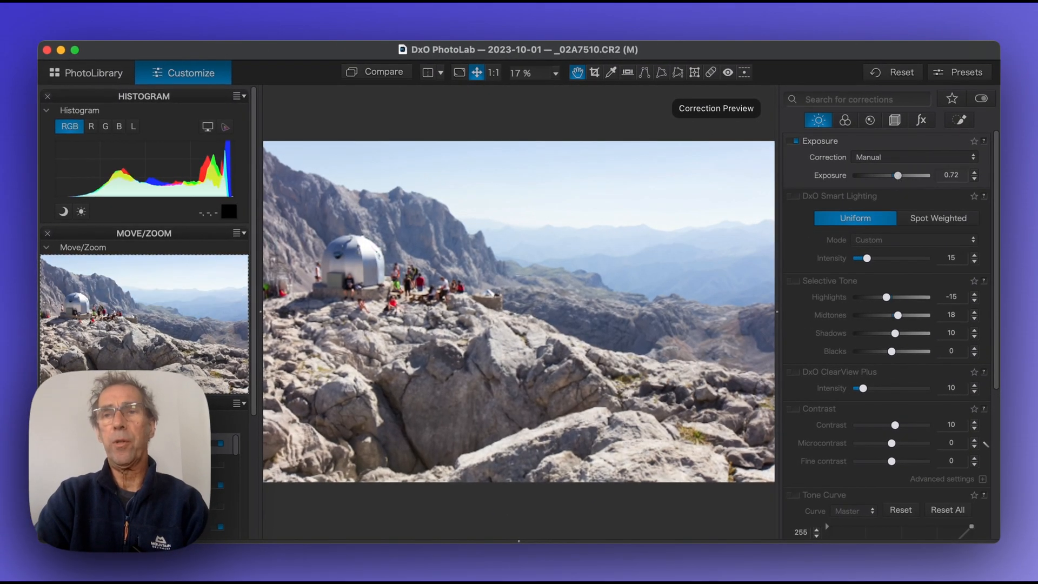
left_click_drag(897, 175, 885, 175)
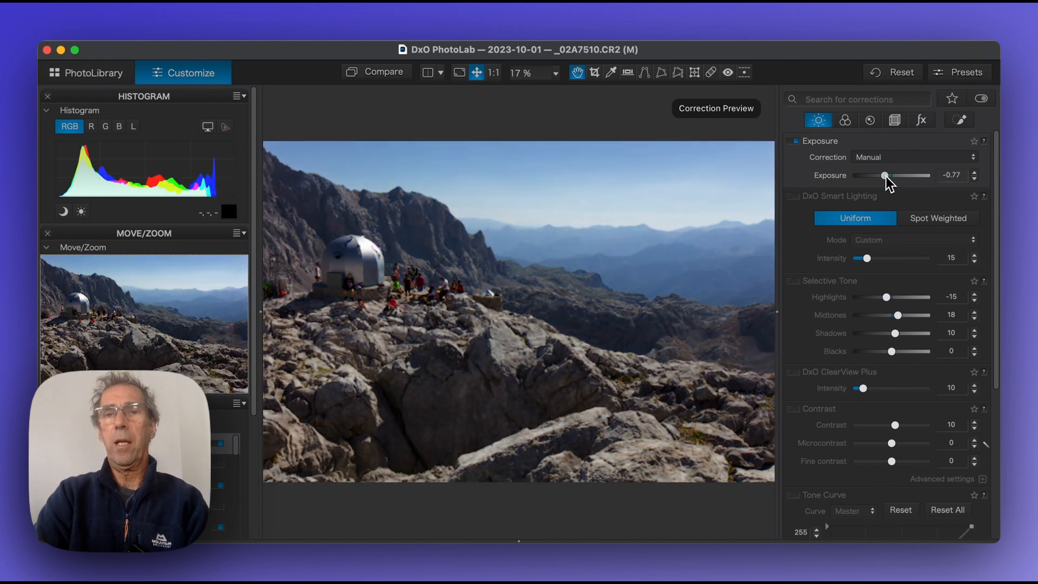
left_click_drag(889, 174, 891, 175)
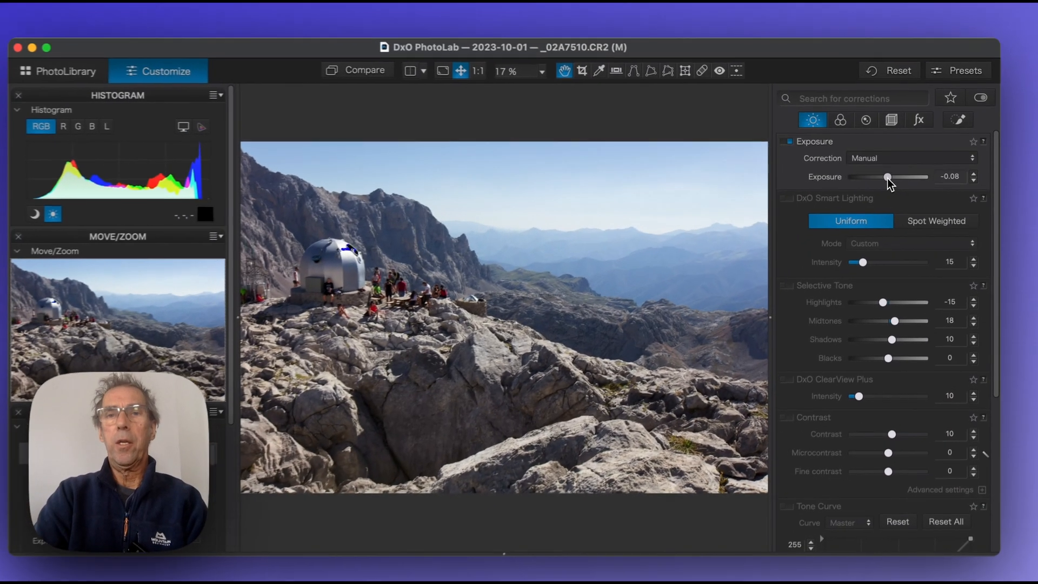
- Brighten exposure step by step to +1.68 until the sky shows clipping
left_click_drag(887, 176, 895, 174)
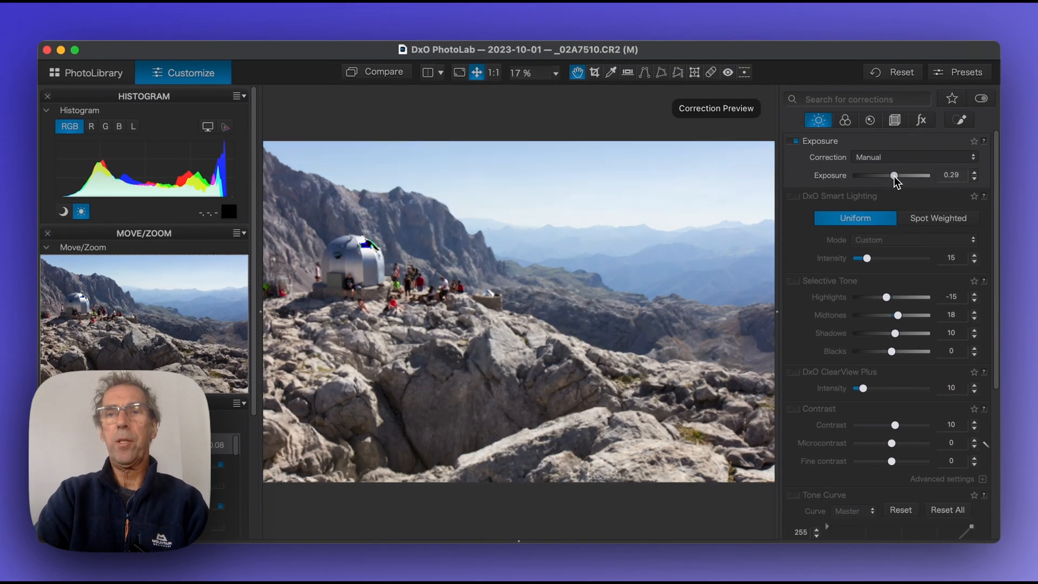
left_click_drag(895, 175, 899, 175)
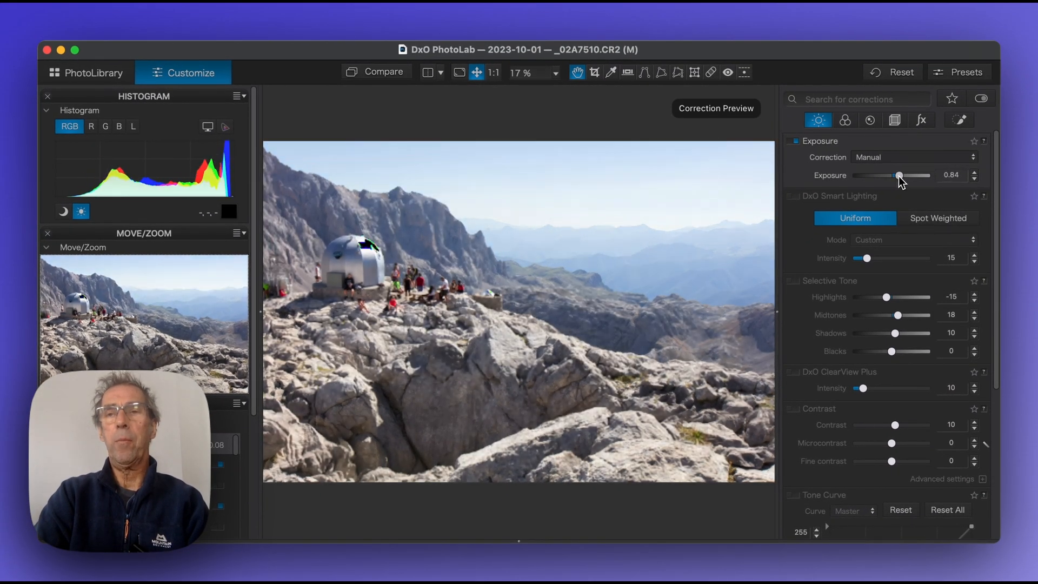
left_click_drag(898, 175, 904, 175)
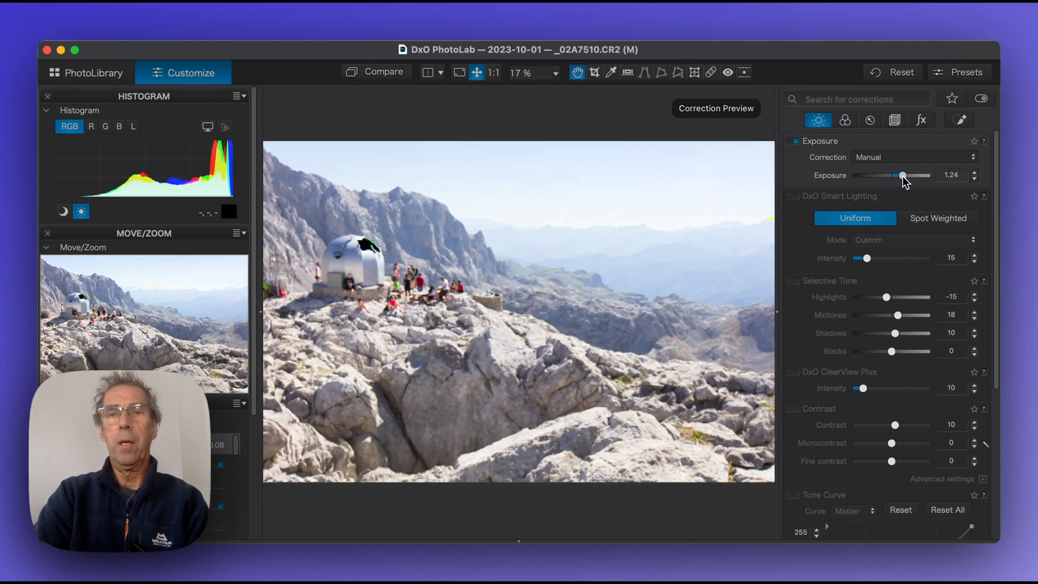
left_click_drag(904, 174, 908, 174)
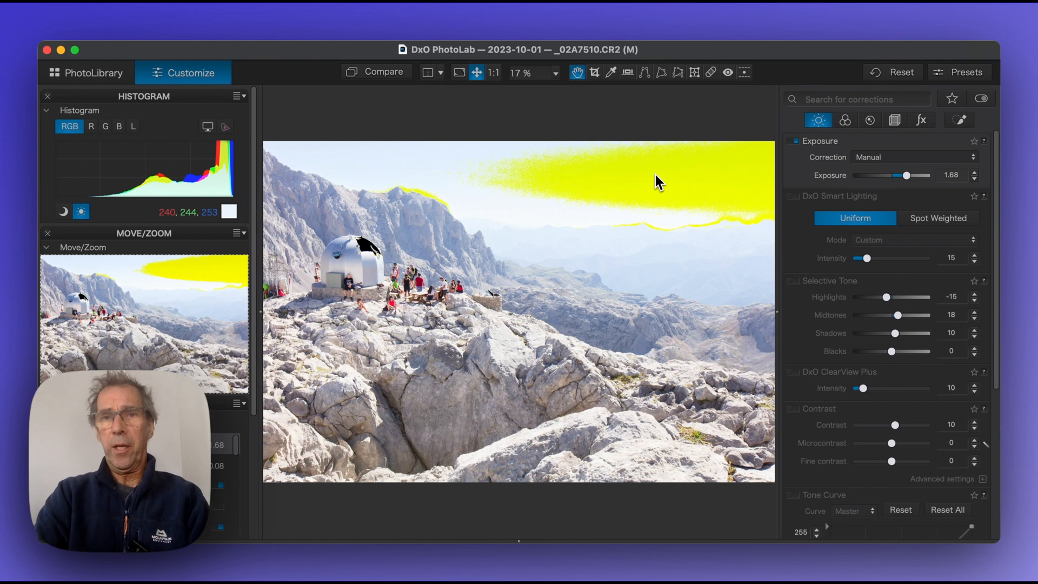
mouse_move(698, 202)
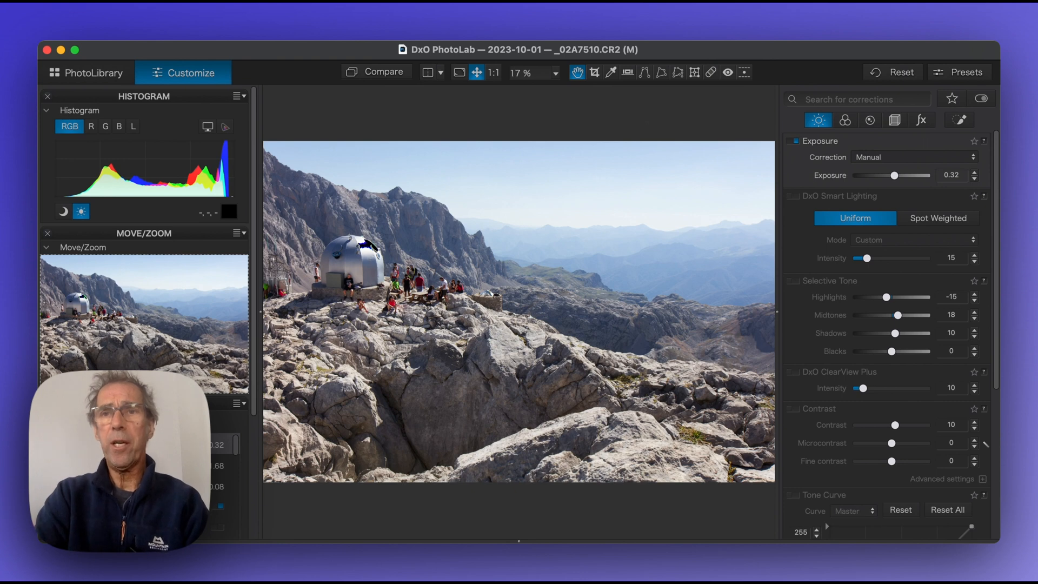
mouse_move(747, 130)
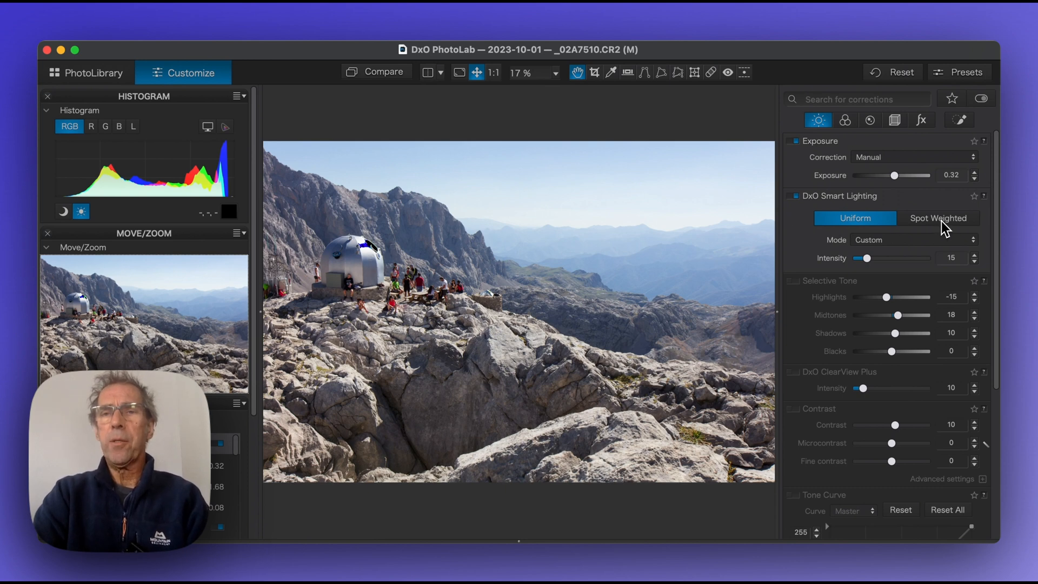
- Try Spot Weighted Smart Lighting on Strong, then settle on Uniform, Medium, intensity 50
left_click(937, 218)
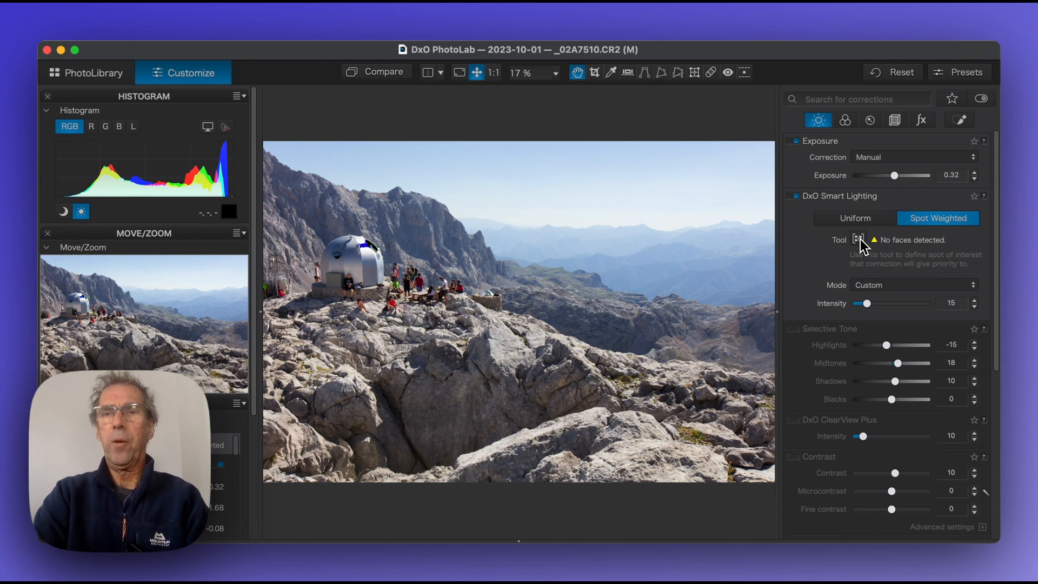
left_click(858, 240)
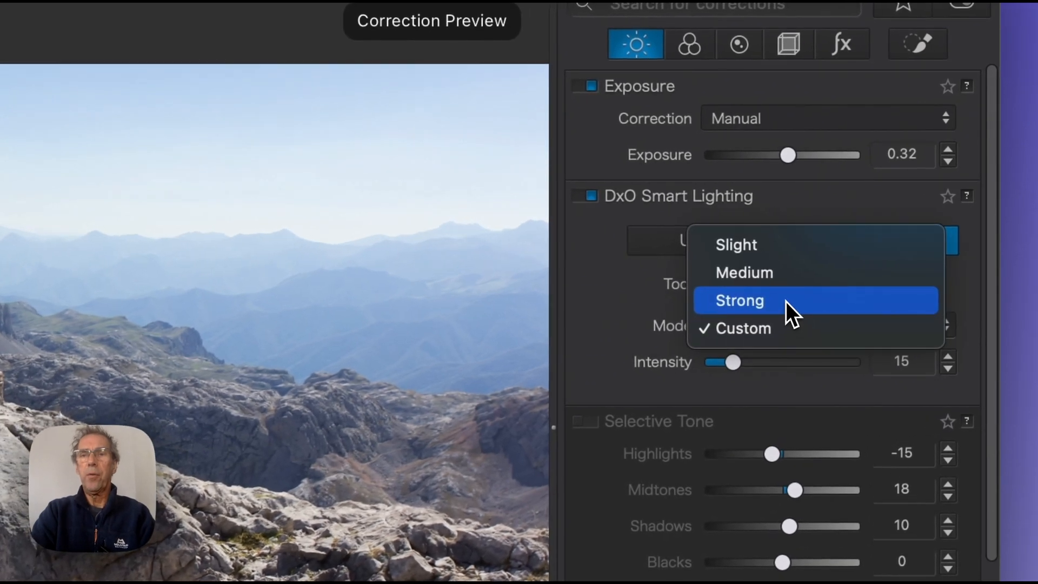
left_click(739, 300)
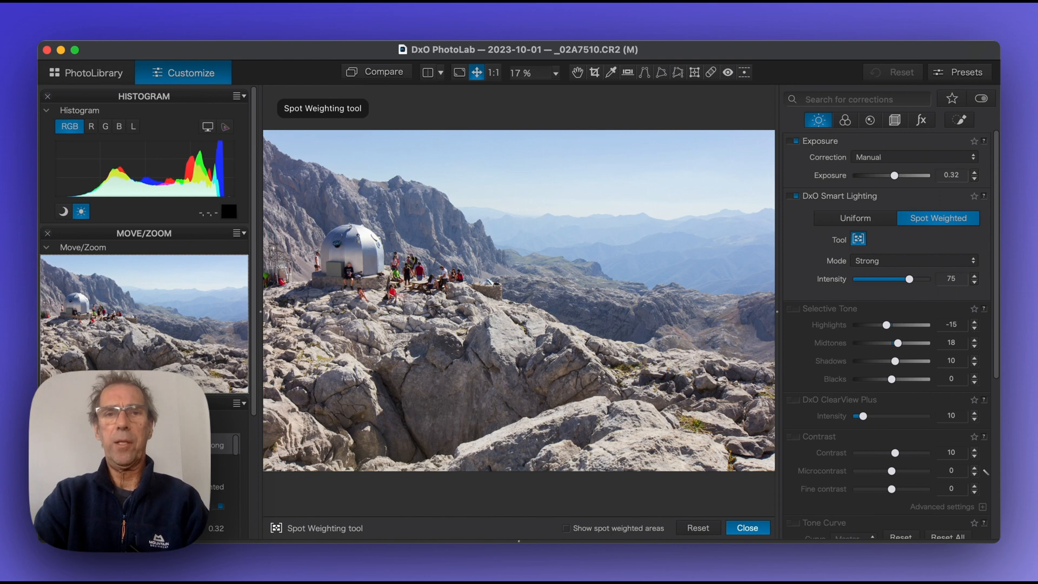
mouse_move(796, 233)
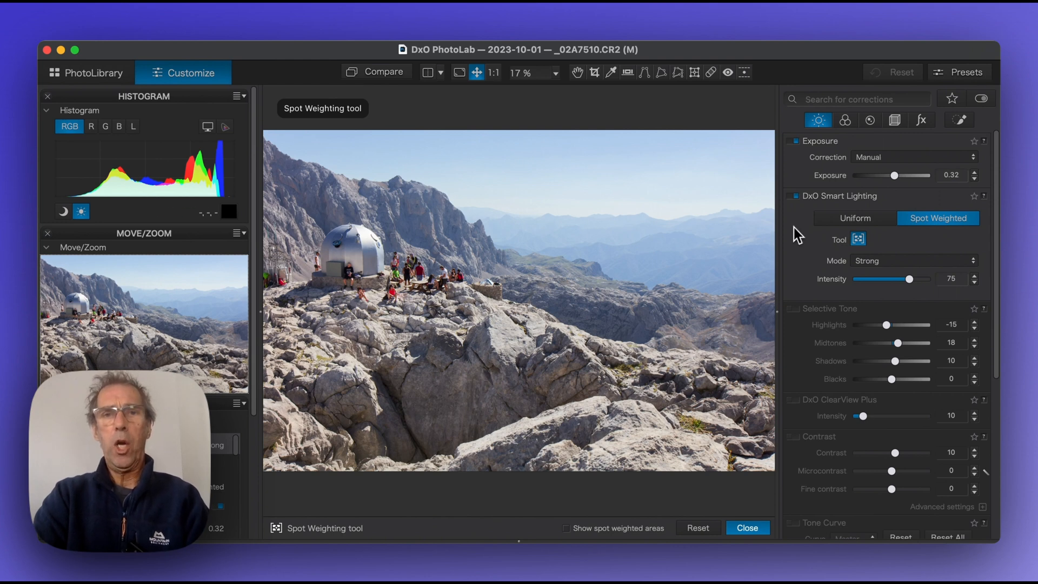
left_click(324, 253)
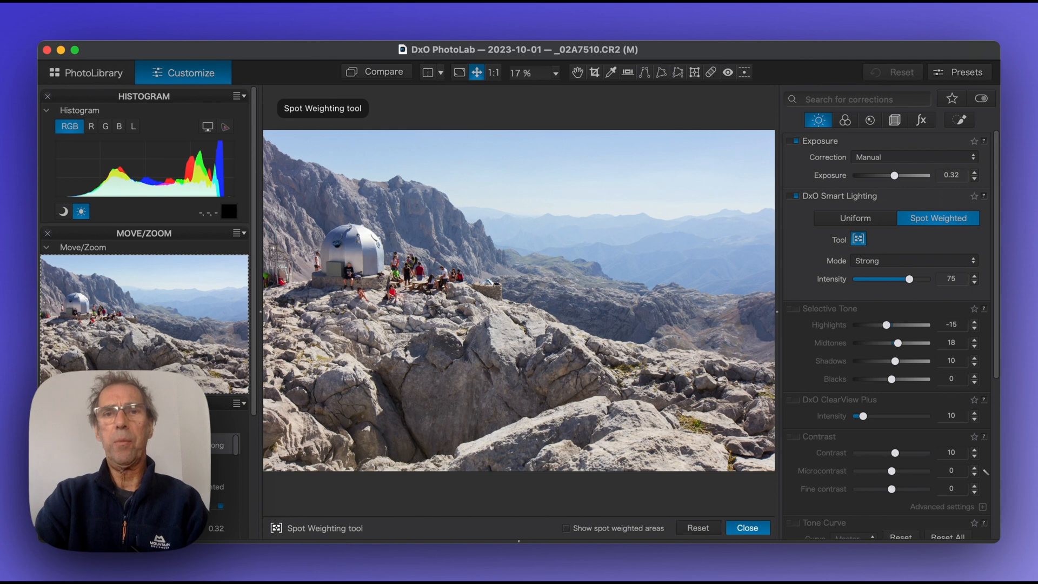
mouse_move(811, 211)
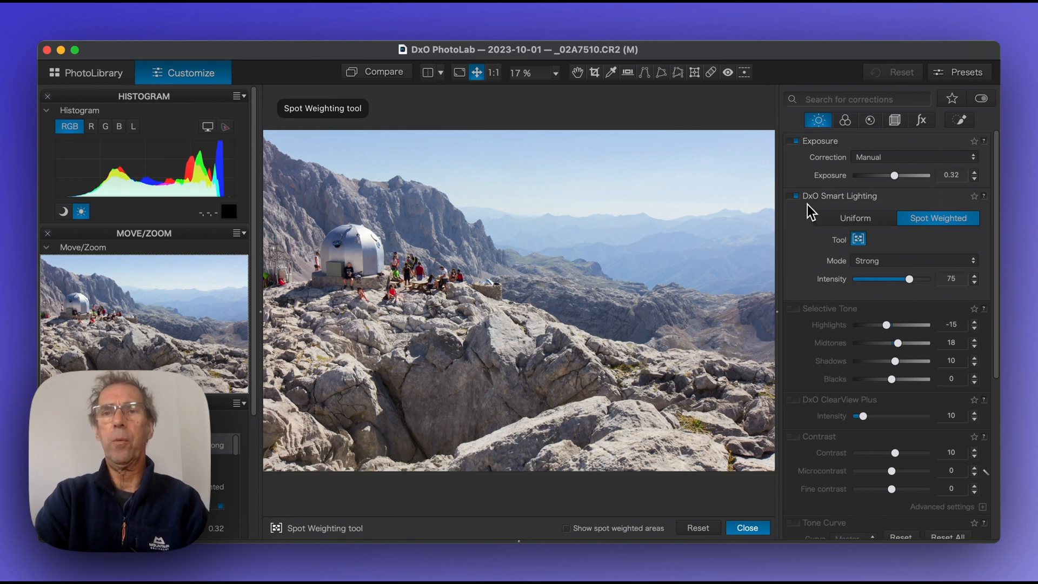
mouse_move(805, 213)
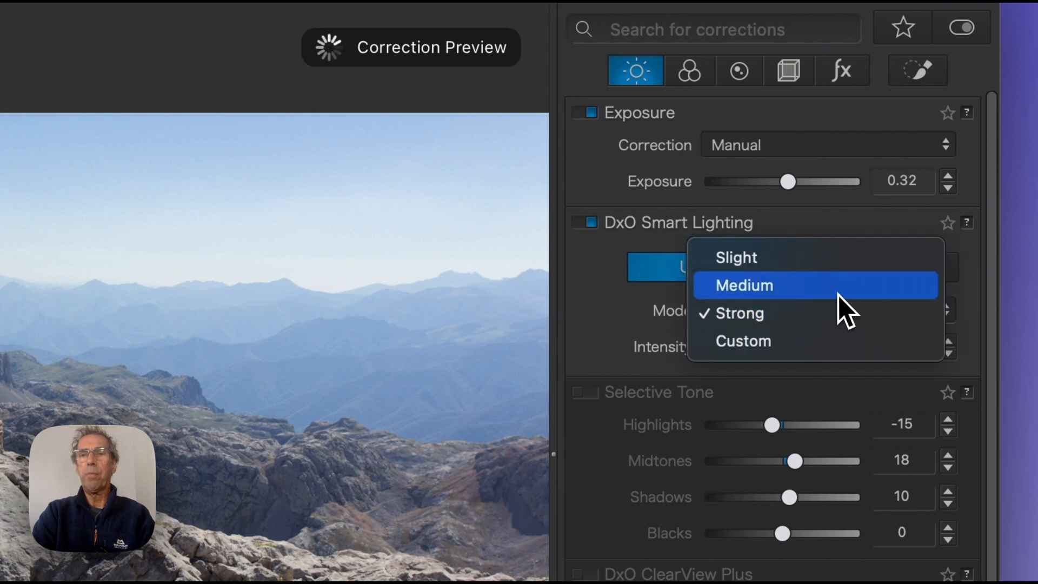
left_click(744, 285)
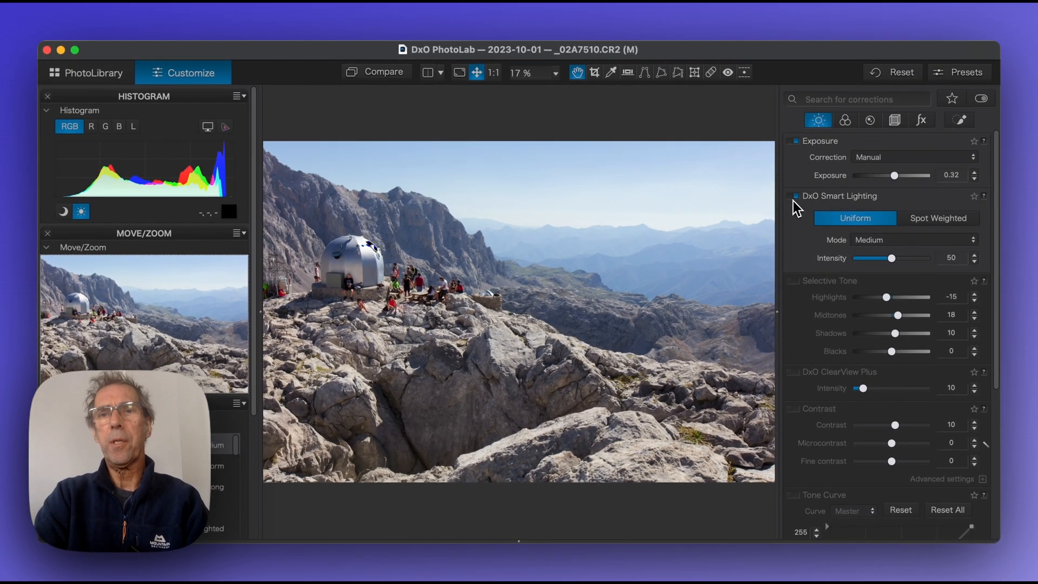
left_click(794, 195)
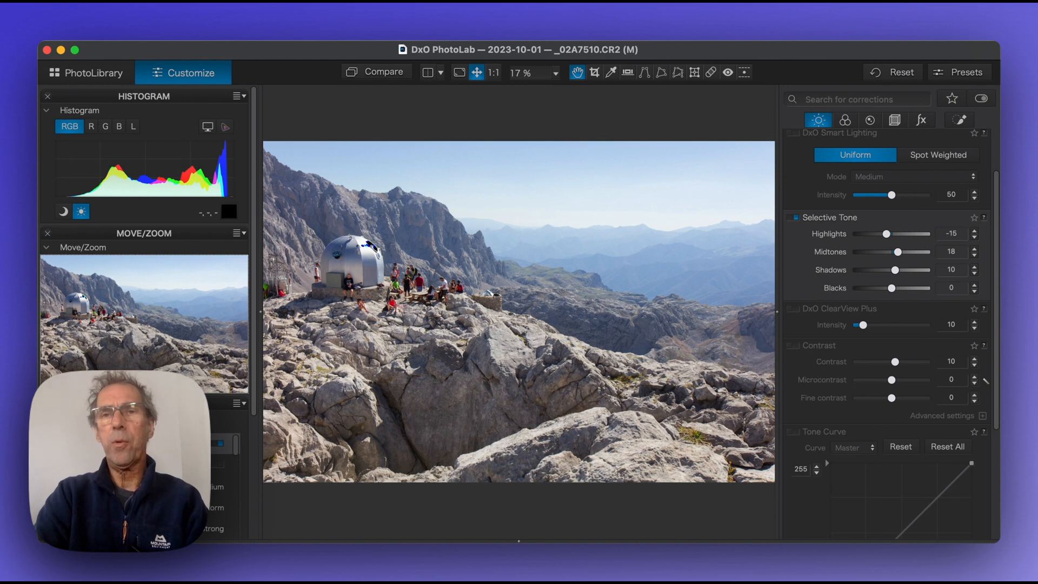
mouse_move(595, 232)
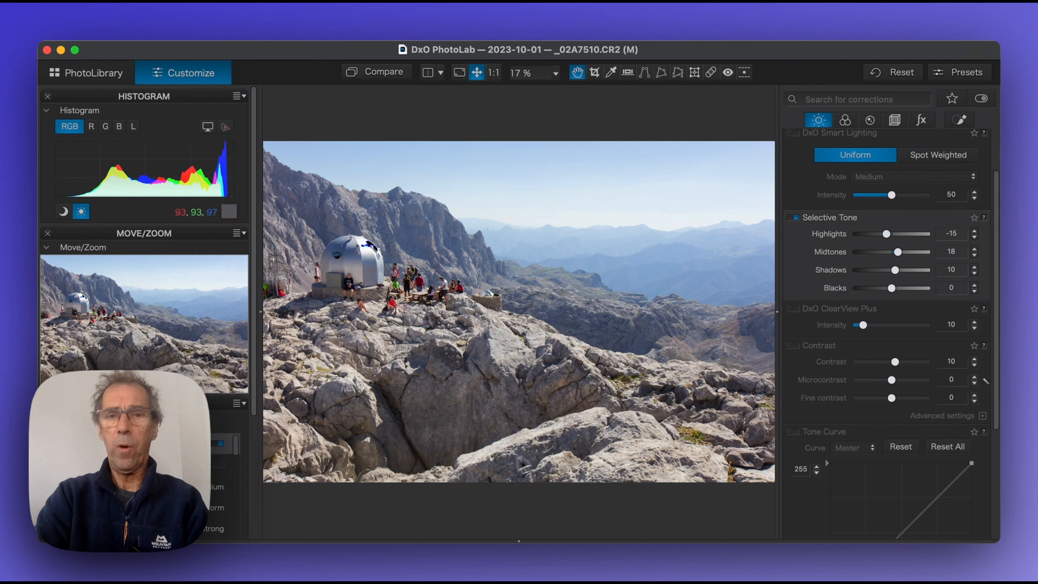
mouse_move(893, 238)
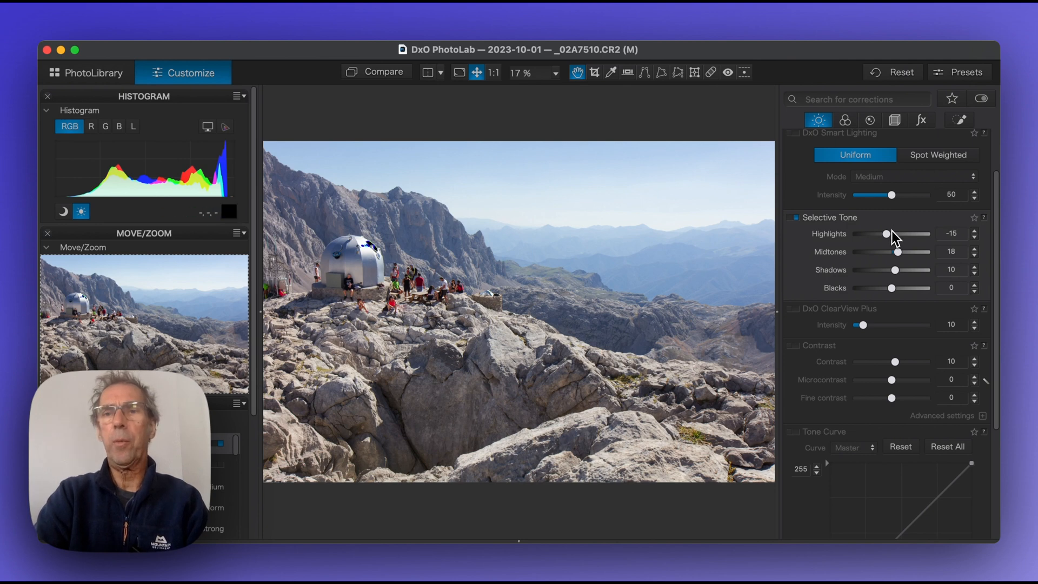
- Test brighter and darker highlights, settling Highlights at -19
left_click_drag(887, 233, 893, 234)
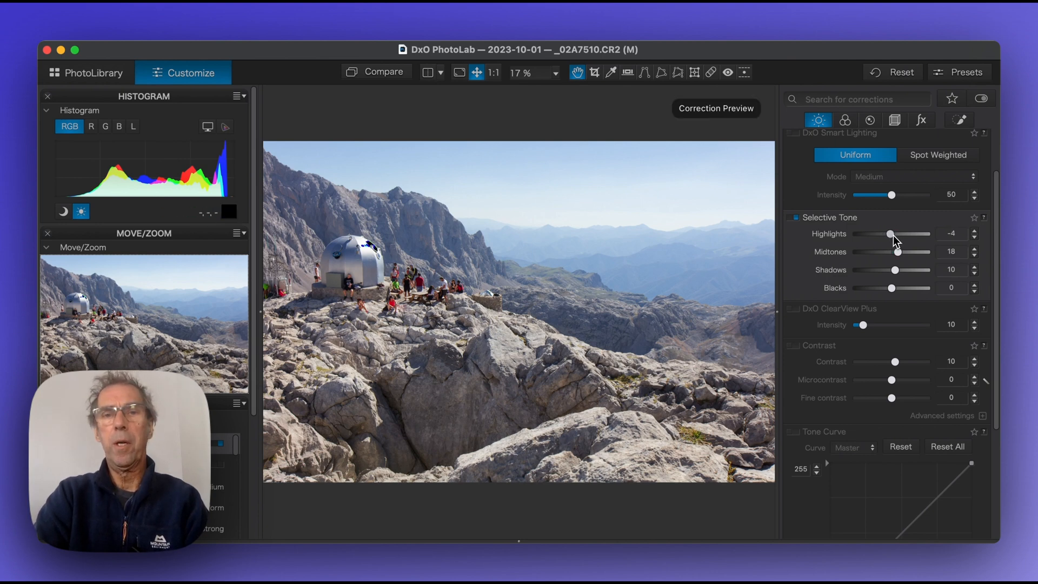
left_click_drag(889, 233, 912, 233)
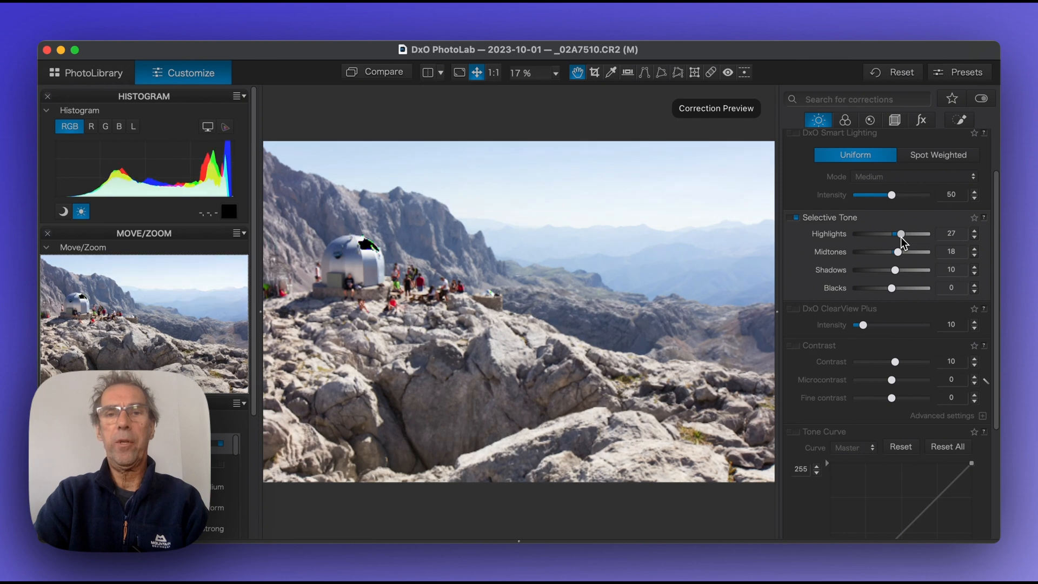
left_click_drag(914, 233, 906, 233)
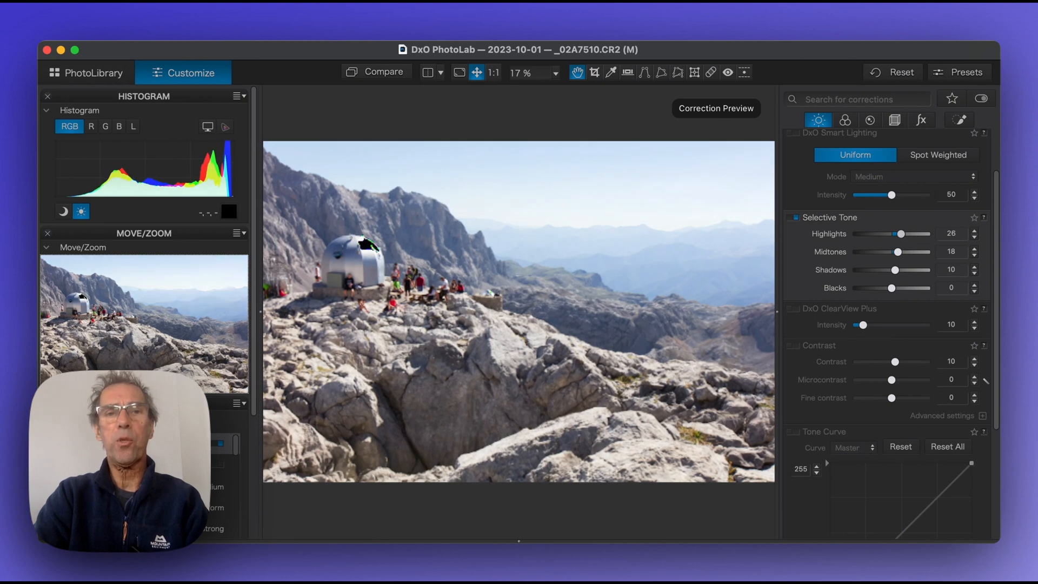
left_click_drag(918, 234, 872, 233)
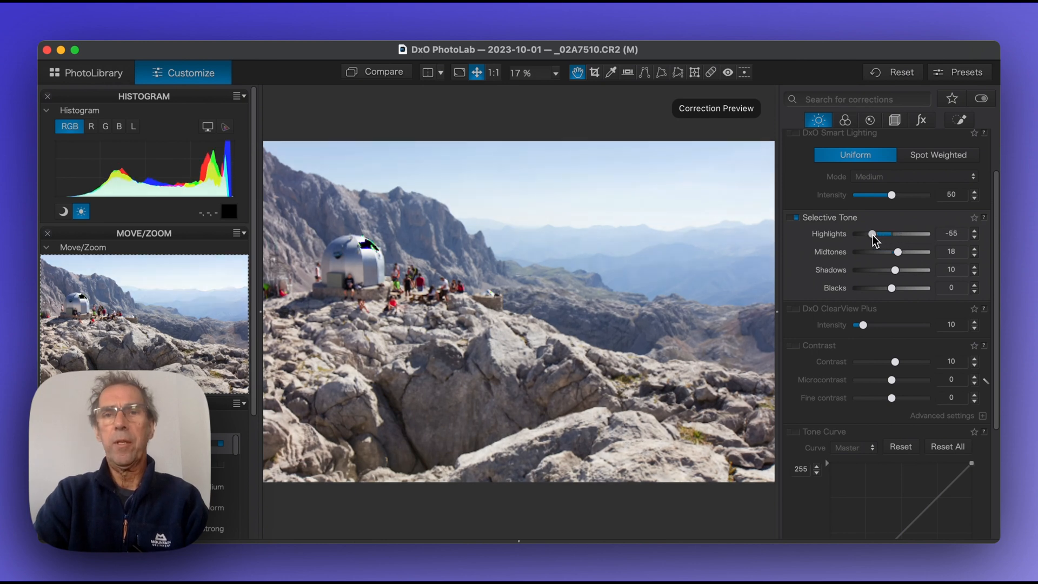
left_click_drag(872, 234, 876, 234)
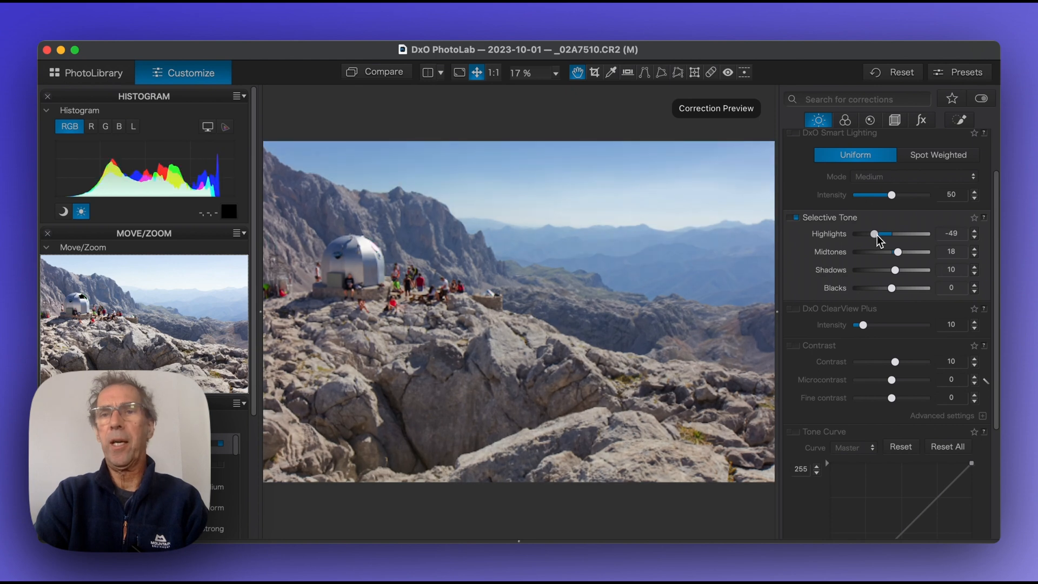
left_click_drag(873, 233, 887, 233)
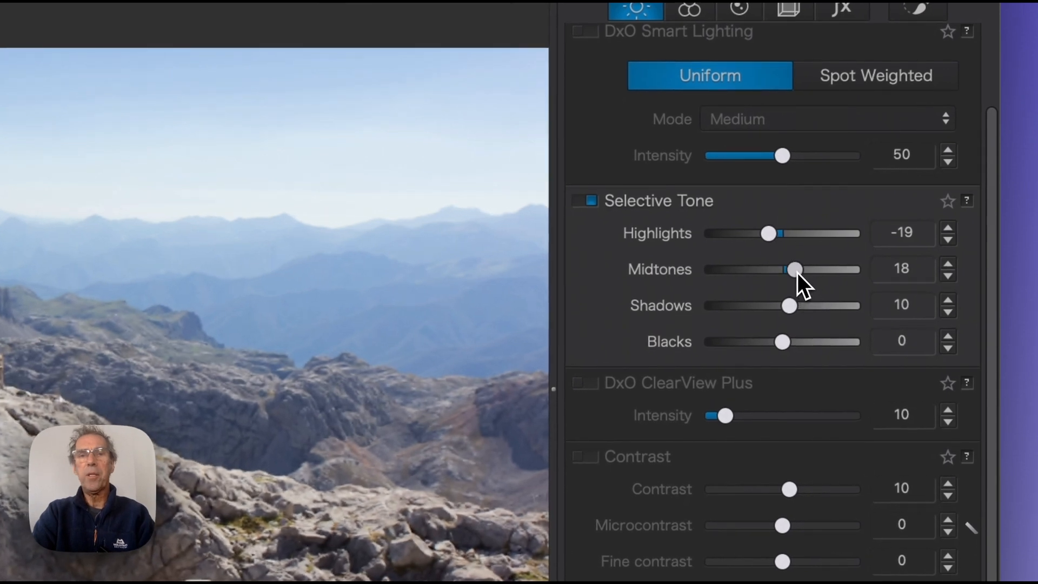
- Set Midtones to 3, Shadows to -15 and Blacks to -9
left_click_drag(795, 268, 785, 268)
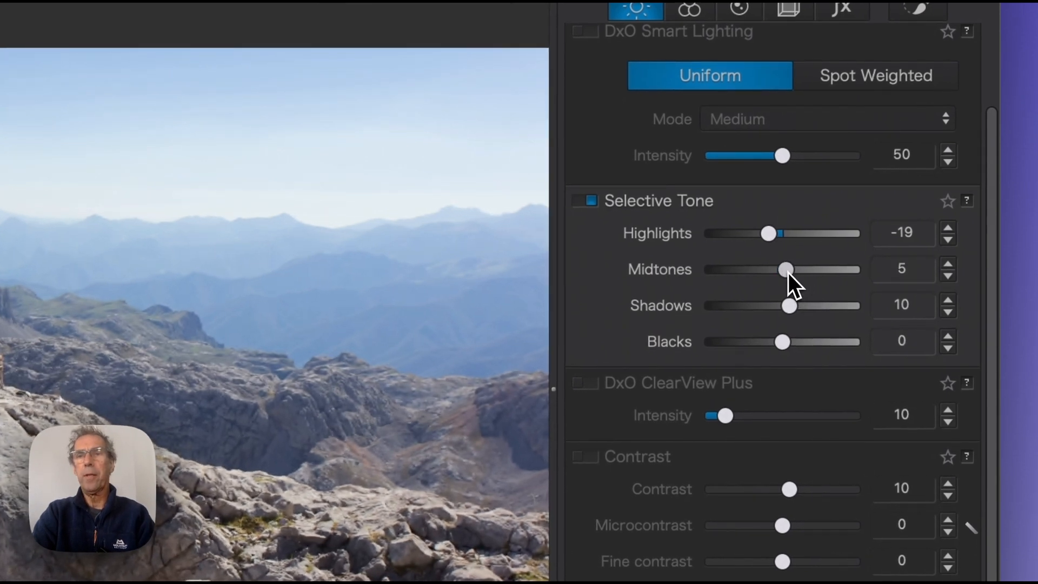
left_click_drag(787, 269, 784, 269)
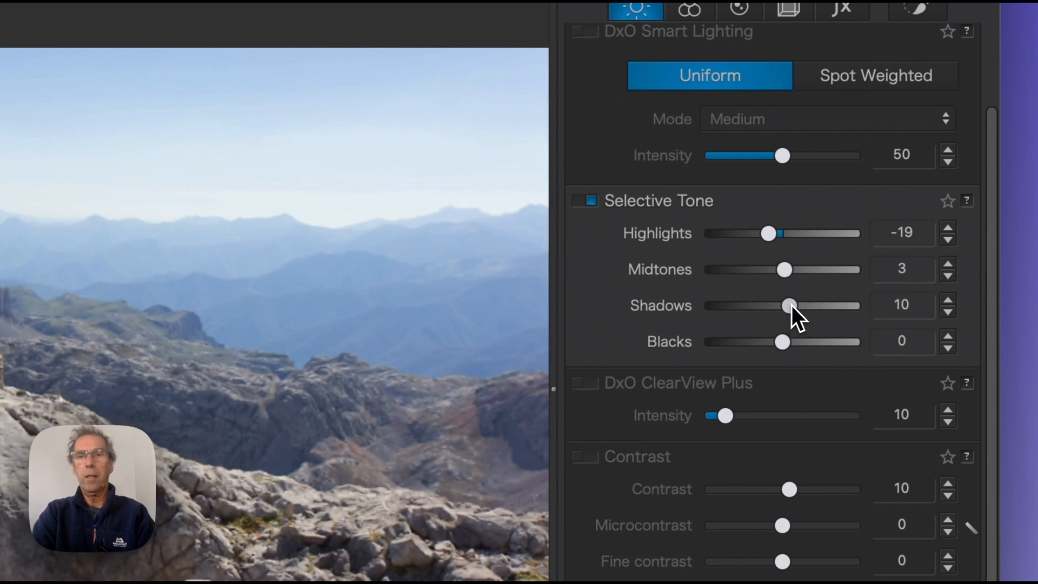
left_click_drag(793, 305, 775, 304)
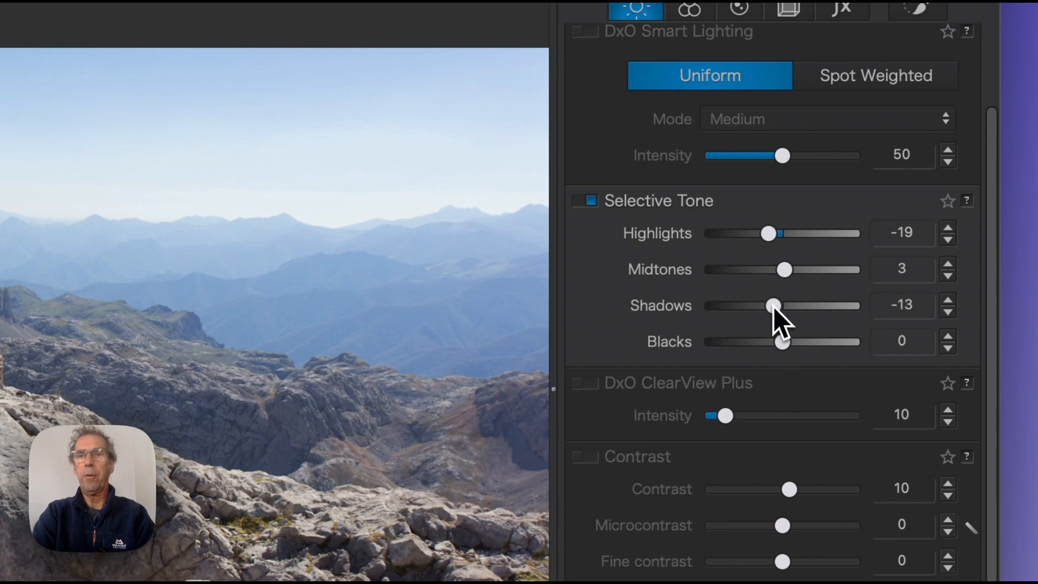
left_click_drag(776, 306, 769, 306)
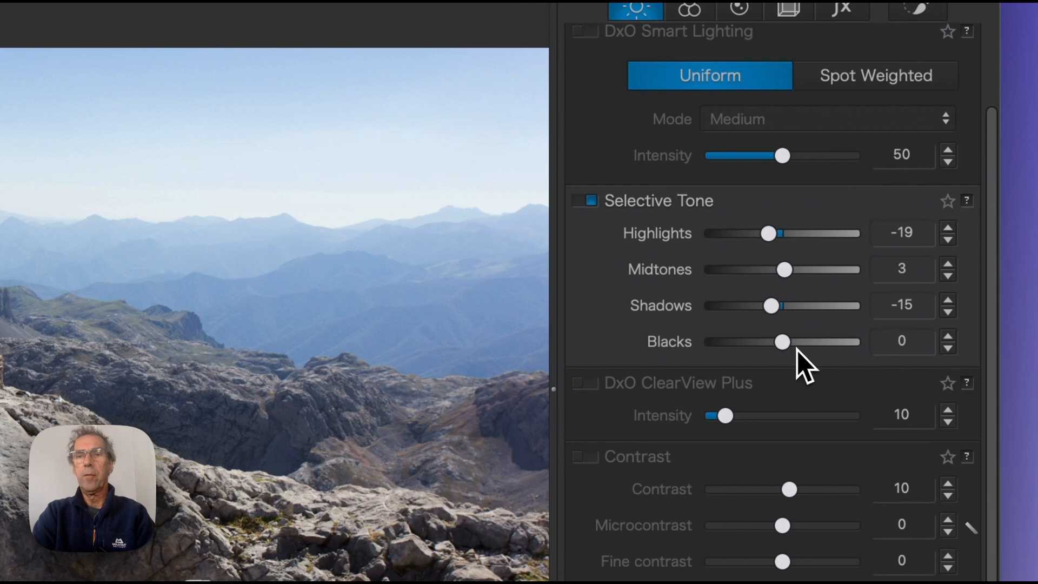
left_click_drag(784, 342, 774, 342)
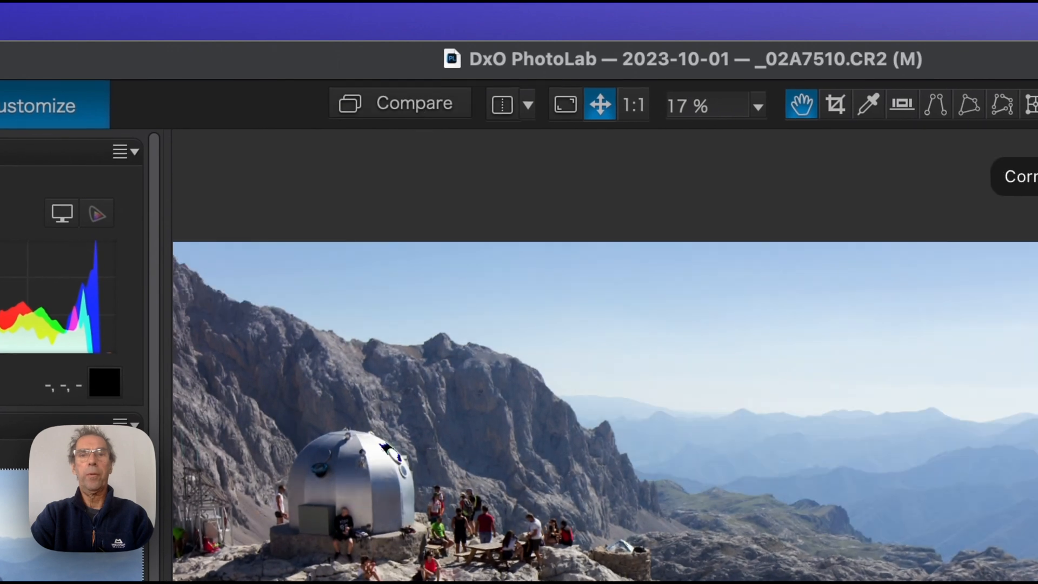
mouse_move(423, 119)
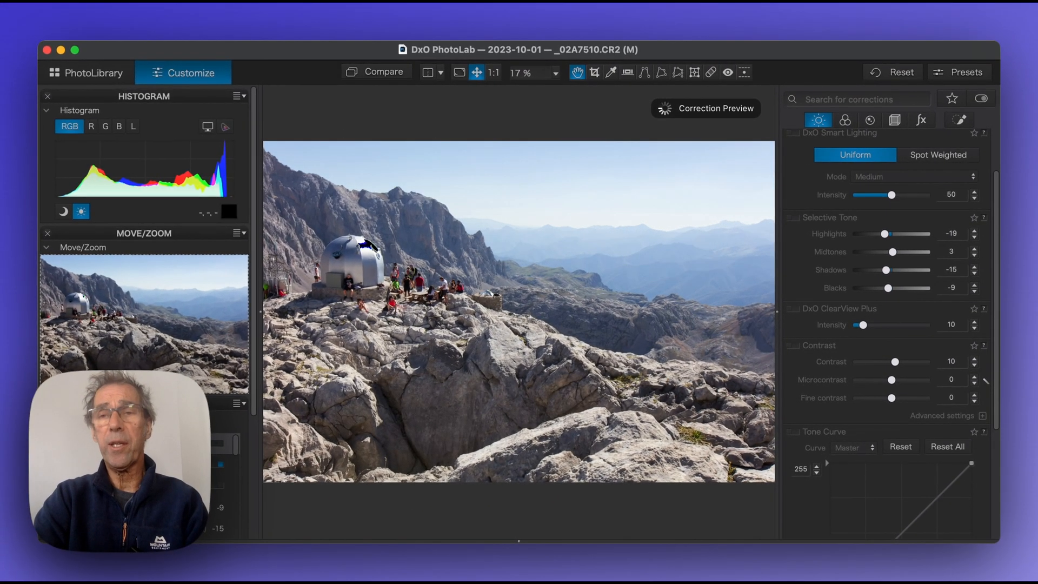
- Push ClearView Plus intensity to about 83, then reduce it to around 14
scroll("down", 3)
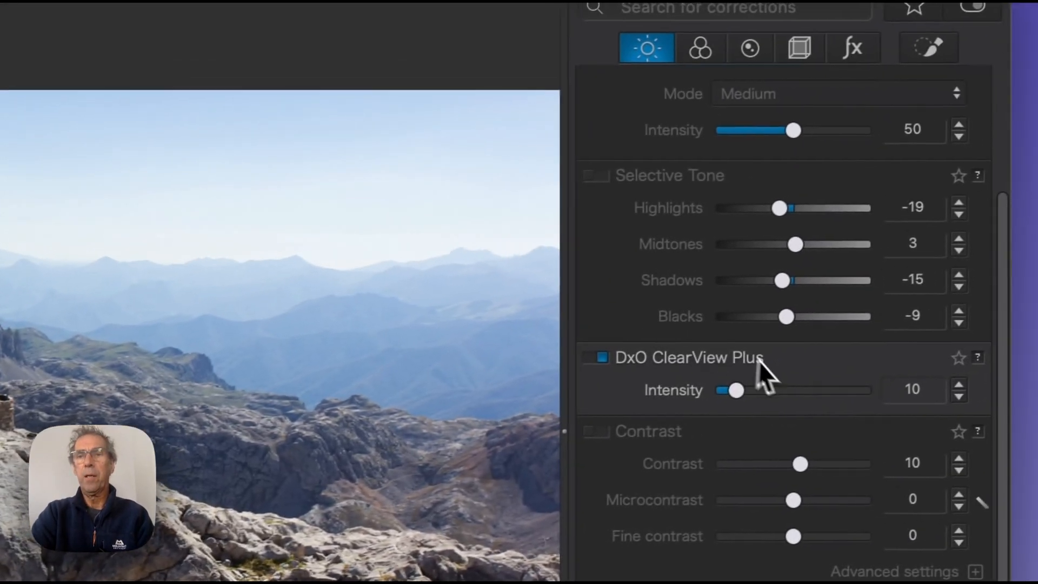
left_click_drag(734, 390, 741, 390)
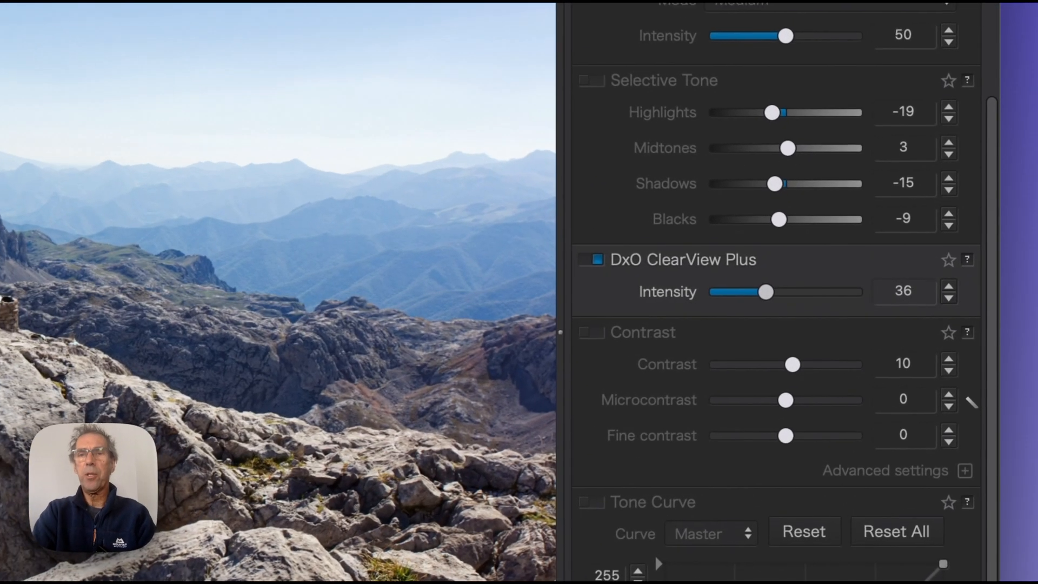
left_click_drag(764, 291, 833, 292)
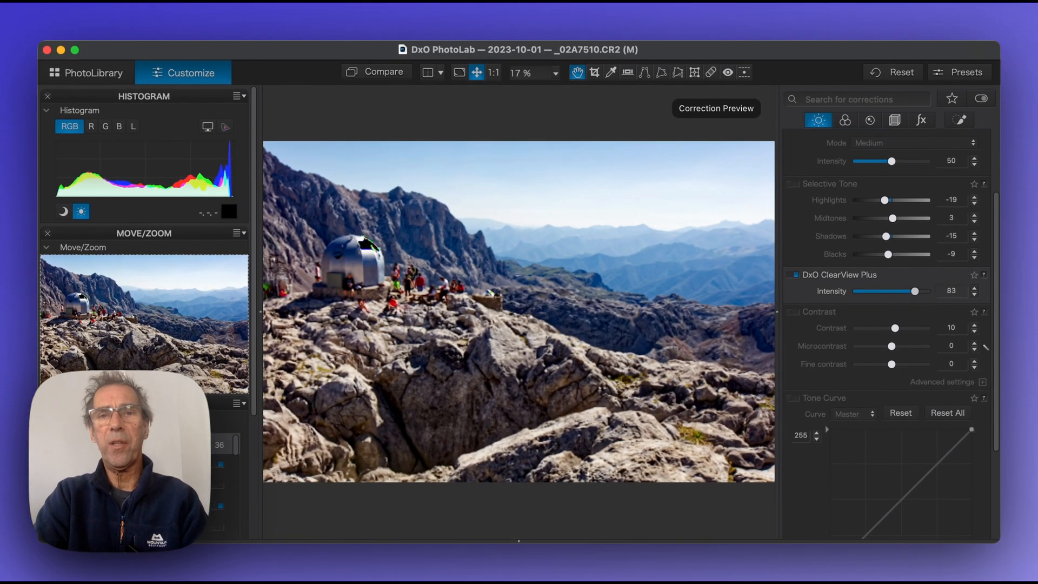
left_click_drag(915, 291, 911, 292)
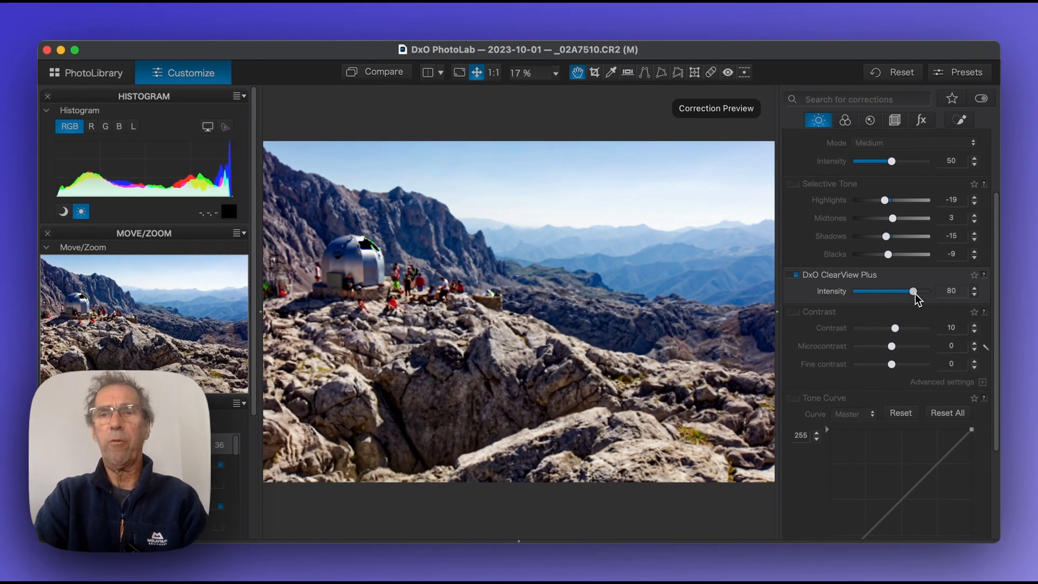
left_click_drag(913, 291, 871, 291)
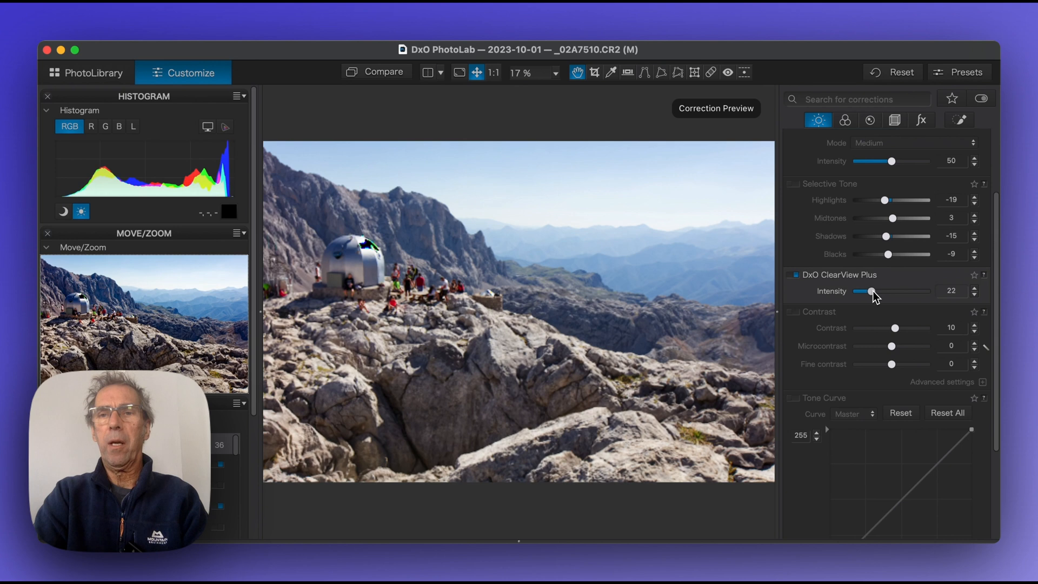
left_click_drag(871, 292, 865, 292)
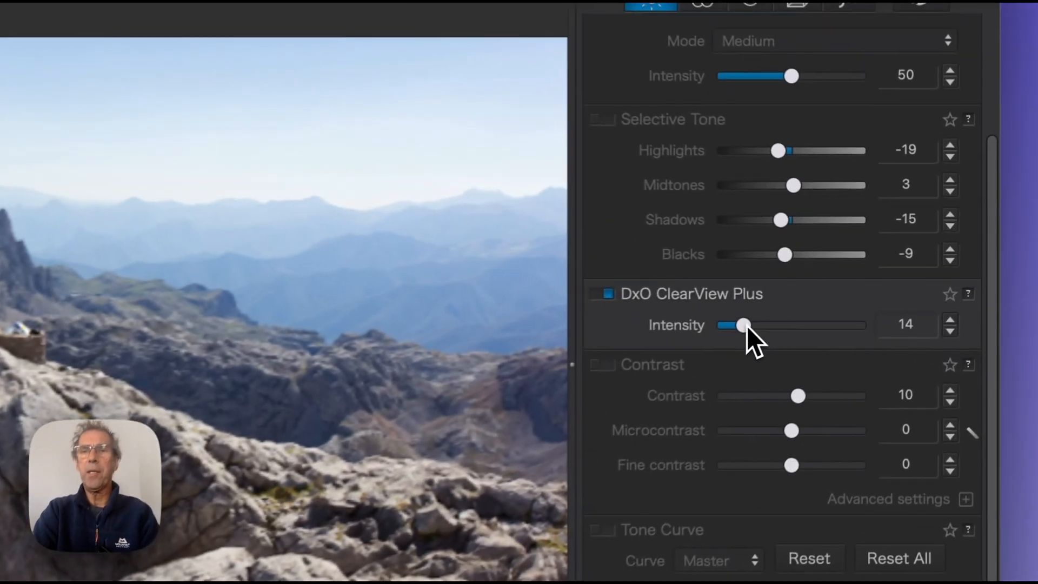
left_click_drag(741, 325, 728, 327)
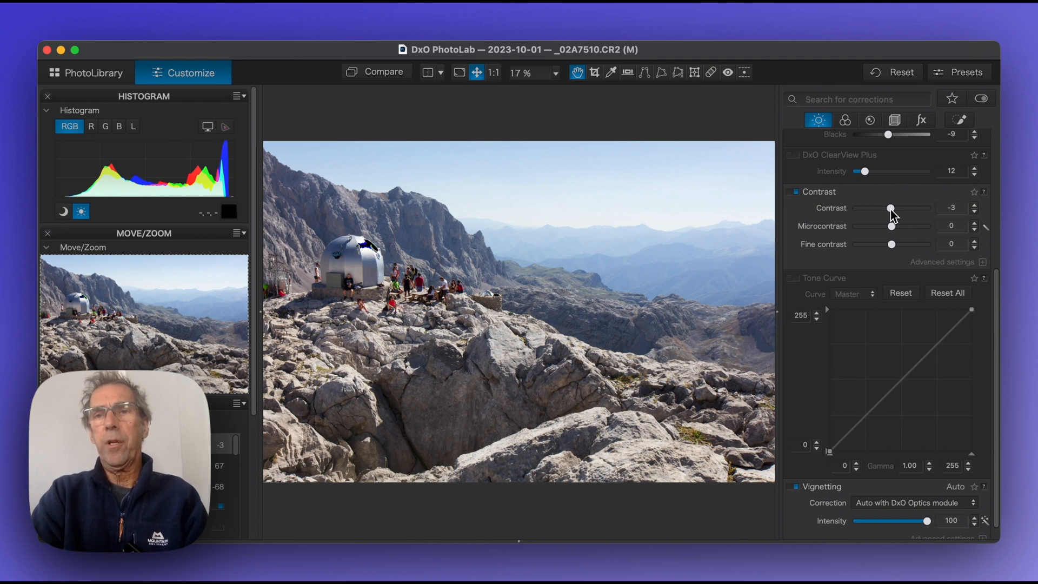
- Swing Contrast up to 56 and down to -44, then return it to 1
left_click_drag(889, 208, 905, 207)
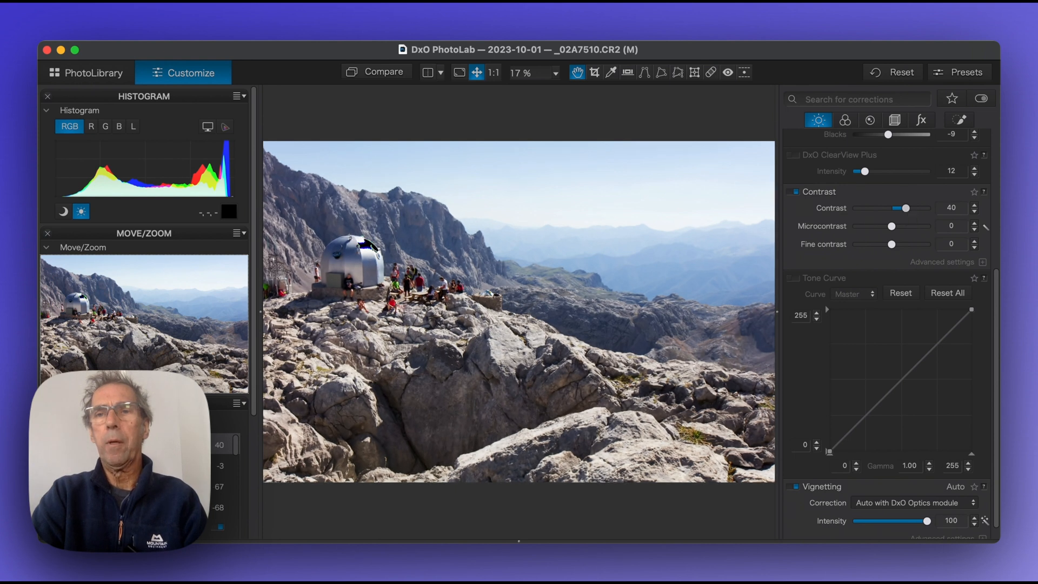
left_click_drag(897, 207, 912, 207)
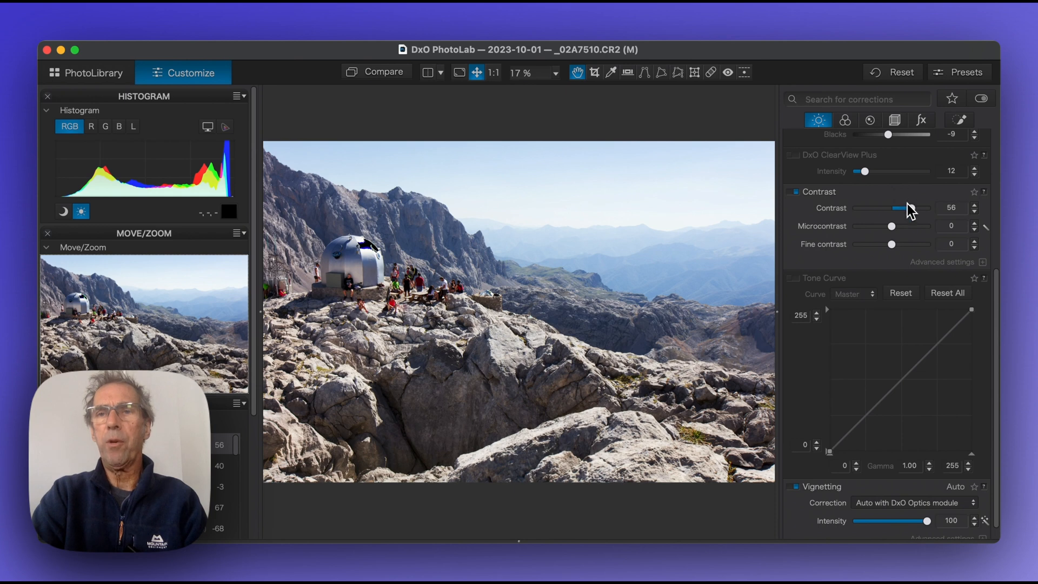
left_click_drag(907, 207, 875, 208)
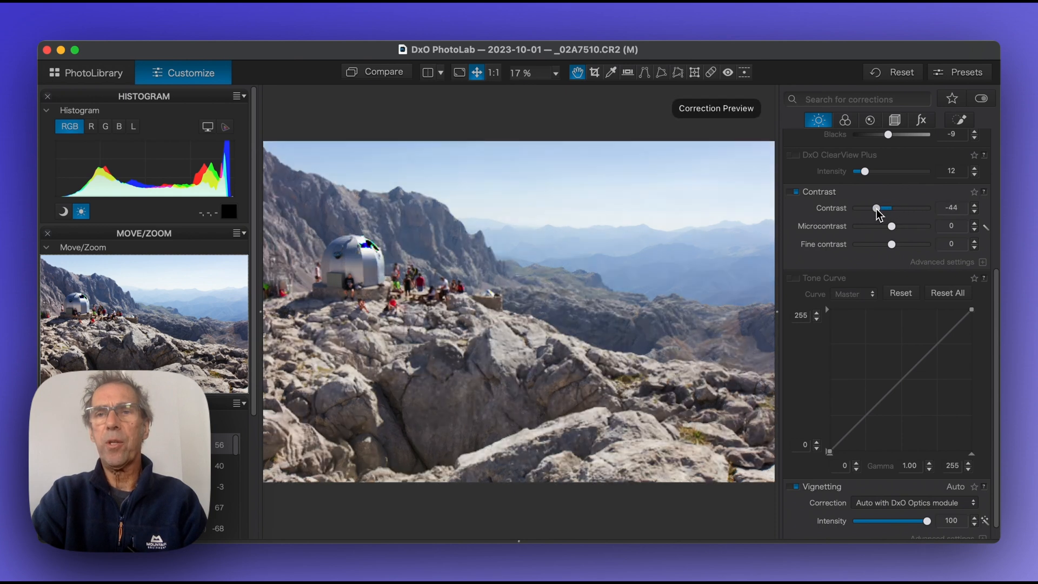
left_click_drag(875, 208, 878, 207)
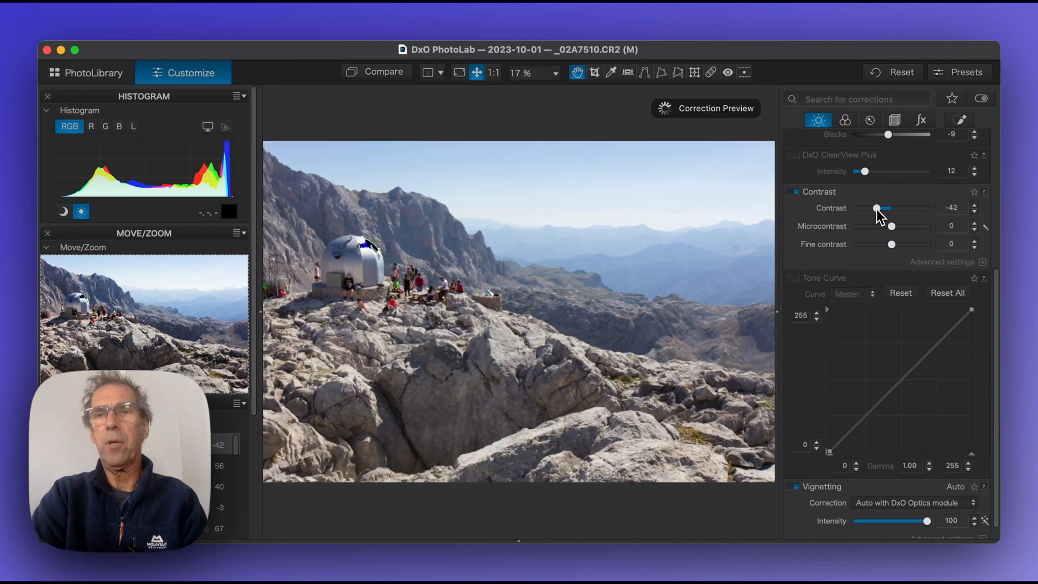
left_click_drag(876, 208, 886, 208)
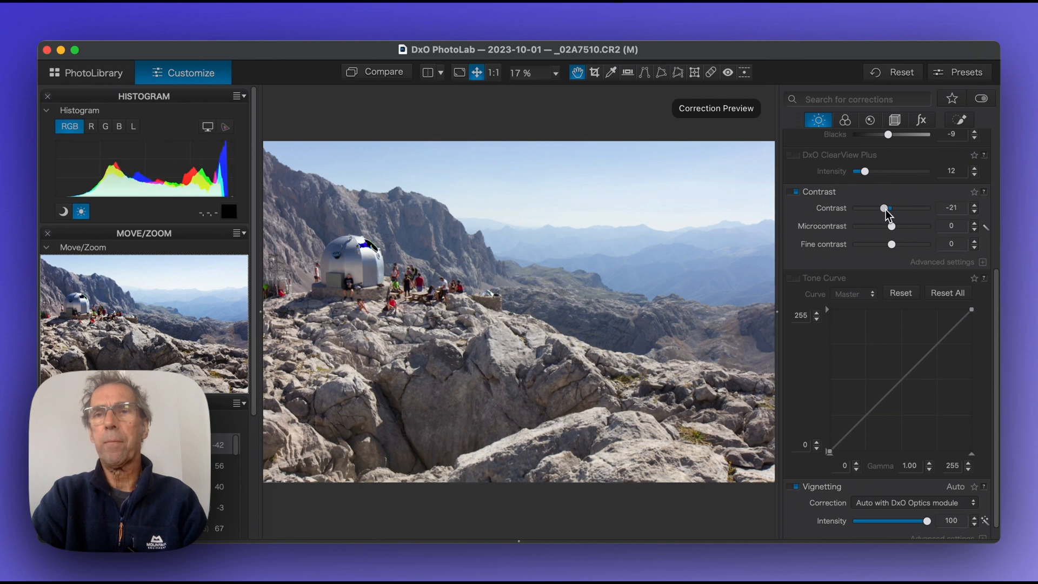
left_click_drag(884, 207, 891, 208)
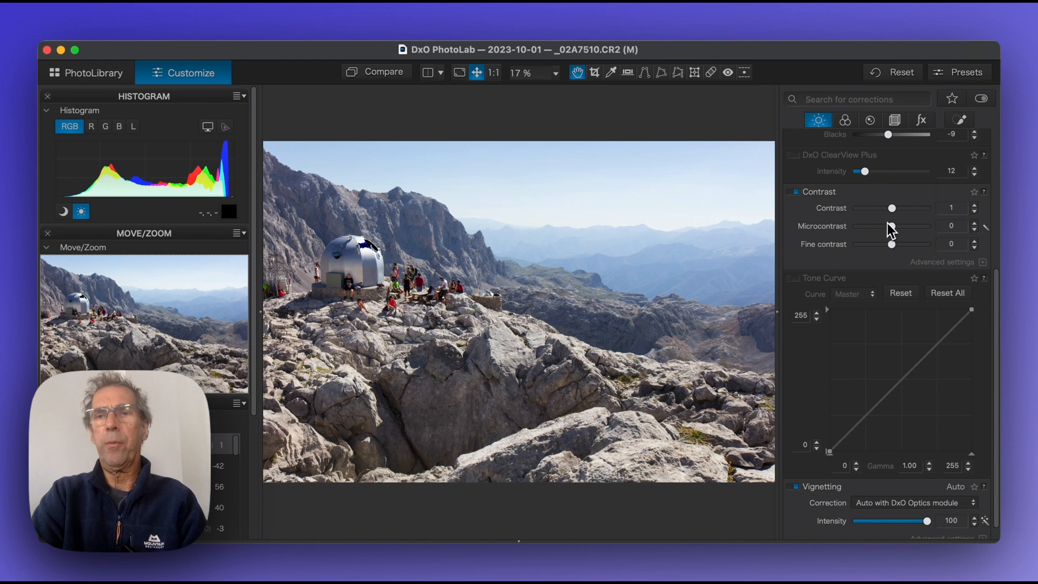
- Preview Microcontrast at 56 and Fine contrast at 58, then set them to 2 and 6
left_click_drag(891, 226, 912, 226)
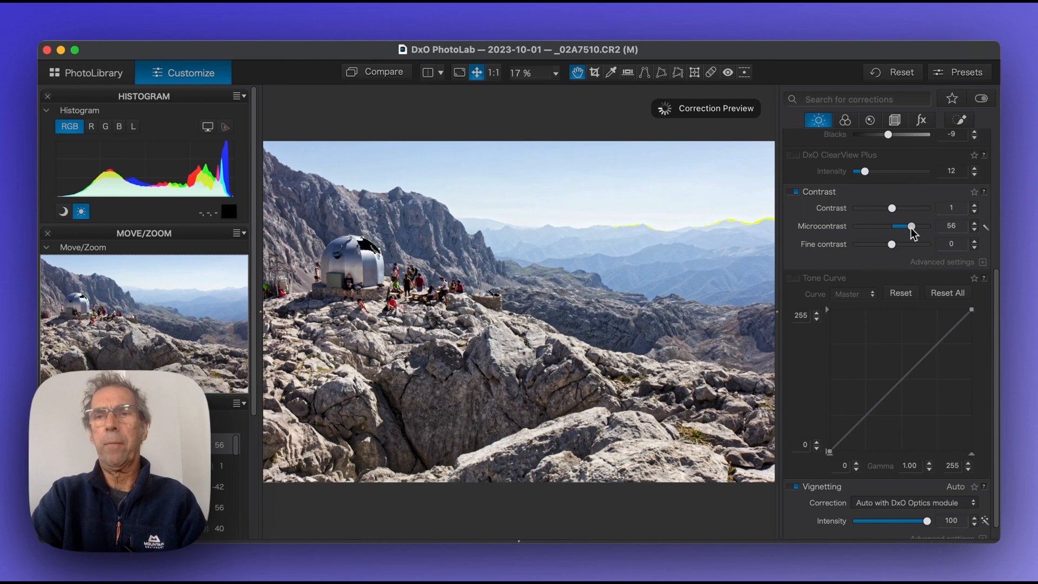
left_click_drag(912, 226, 891, 226)
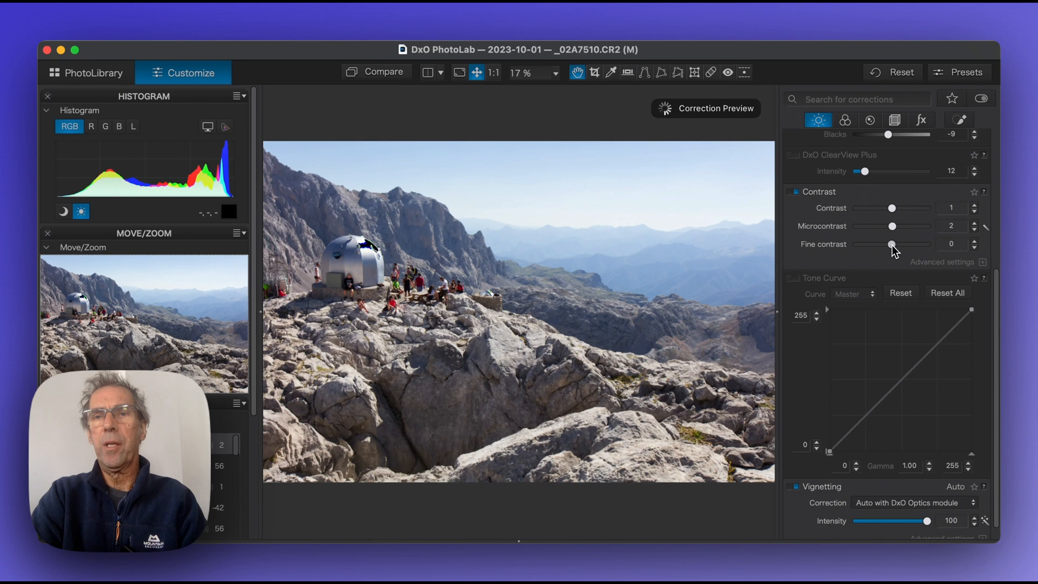
left_click_drag(890, 244, 926, 245)
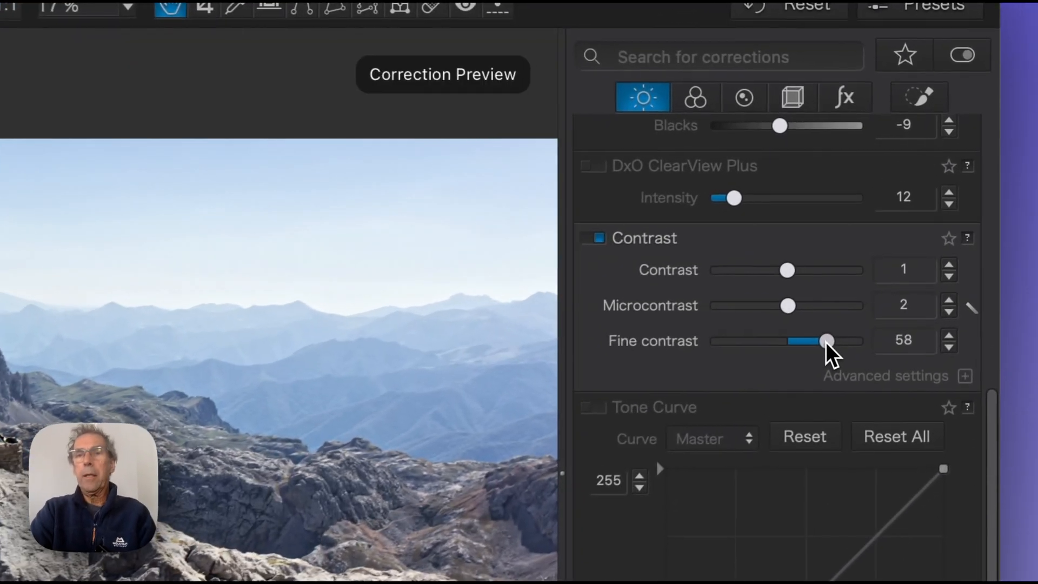
left_click_drag(826, 340, 787, 345)
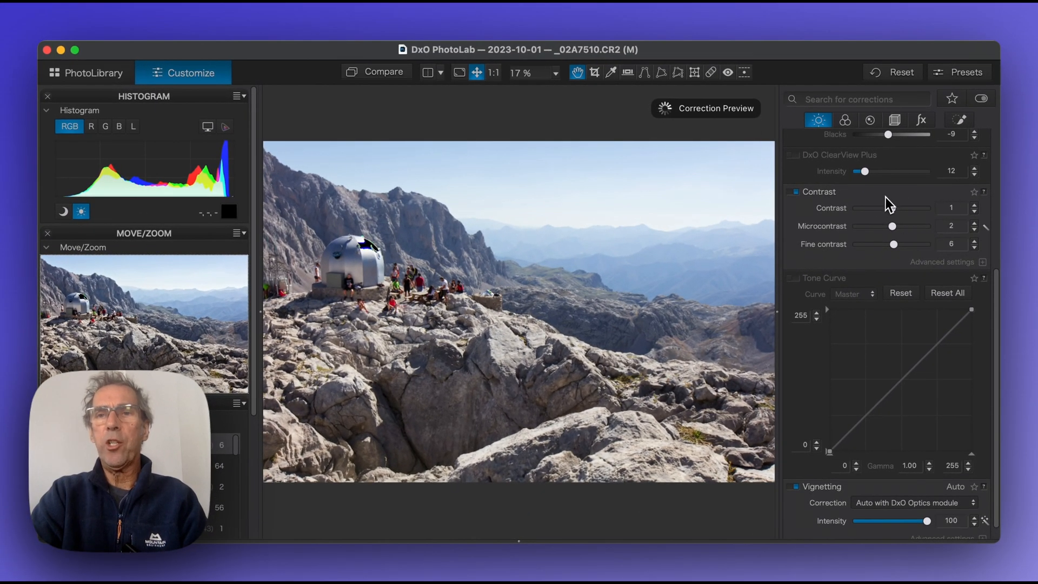
mouse_move(891, 198)
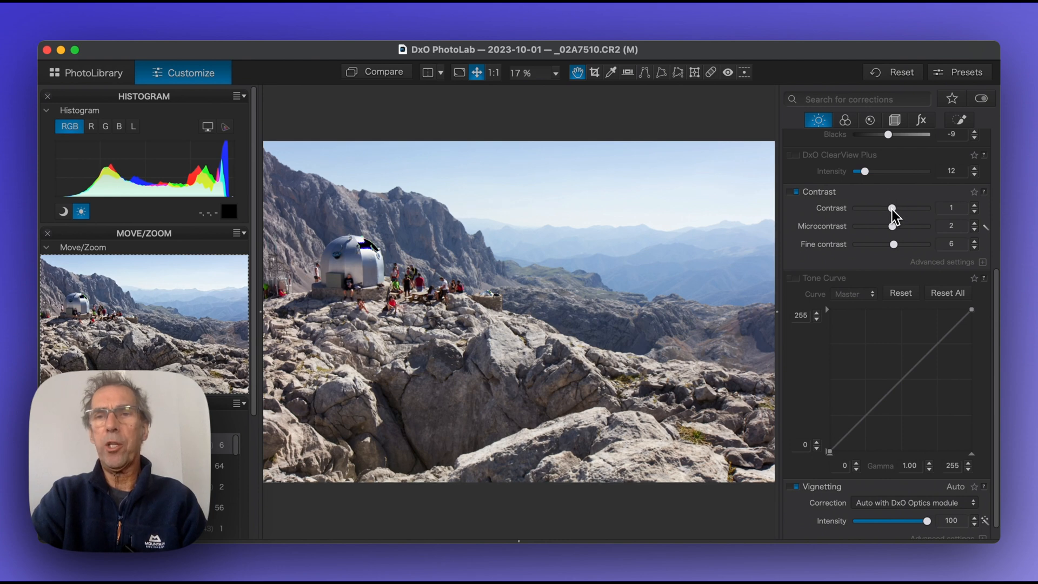
- Raise Contrast to 67, drop it to -56, then settle at -3
left_click_drag(891, 207, 899, 208)
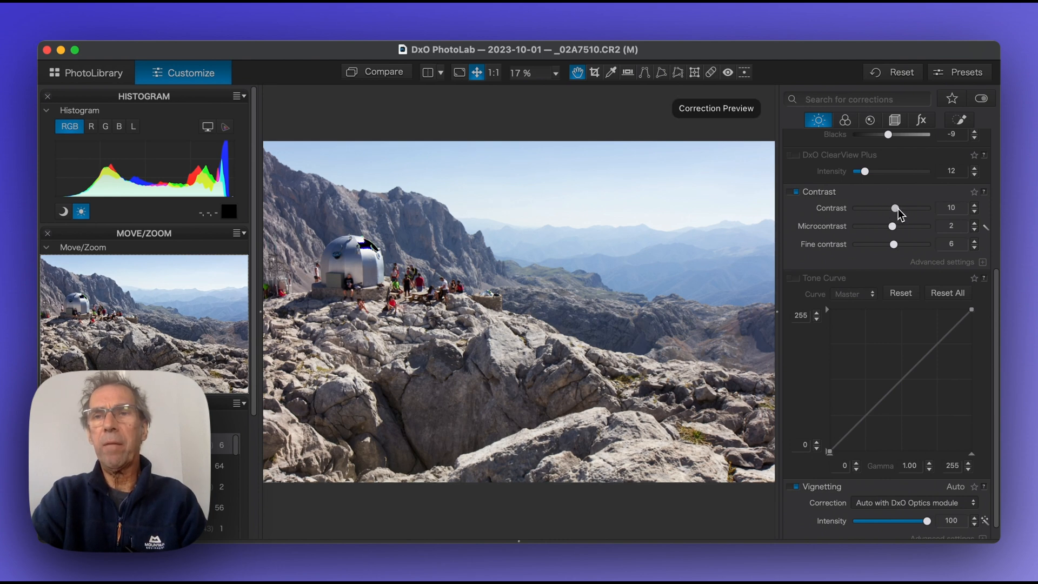
left_click_drag(895, 208, 907, 208)
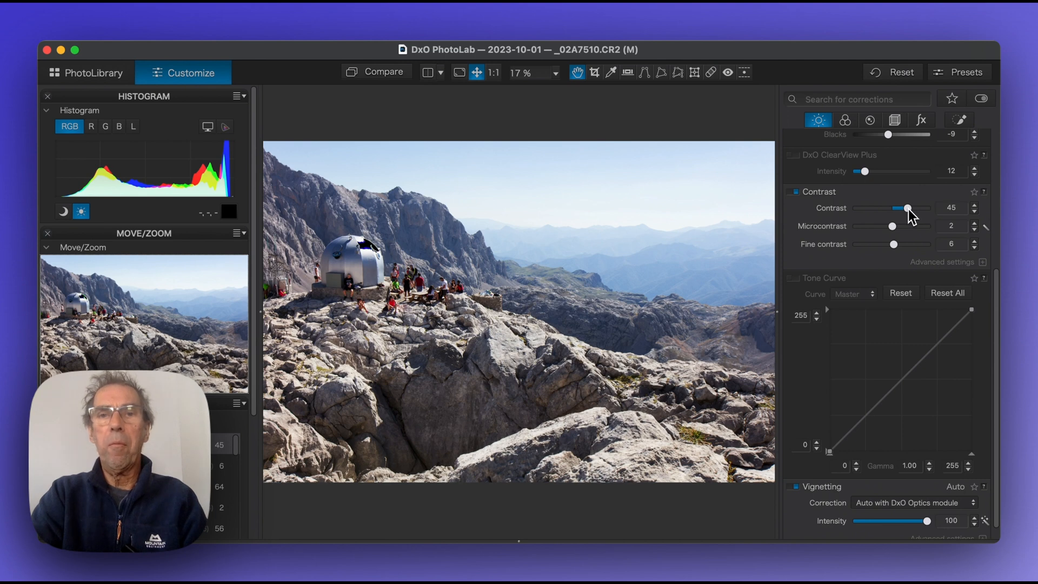
left_click_drag(908, 207, 916, 207)
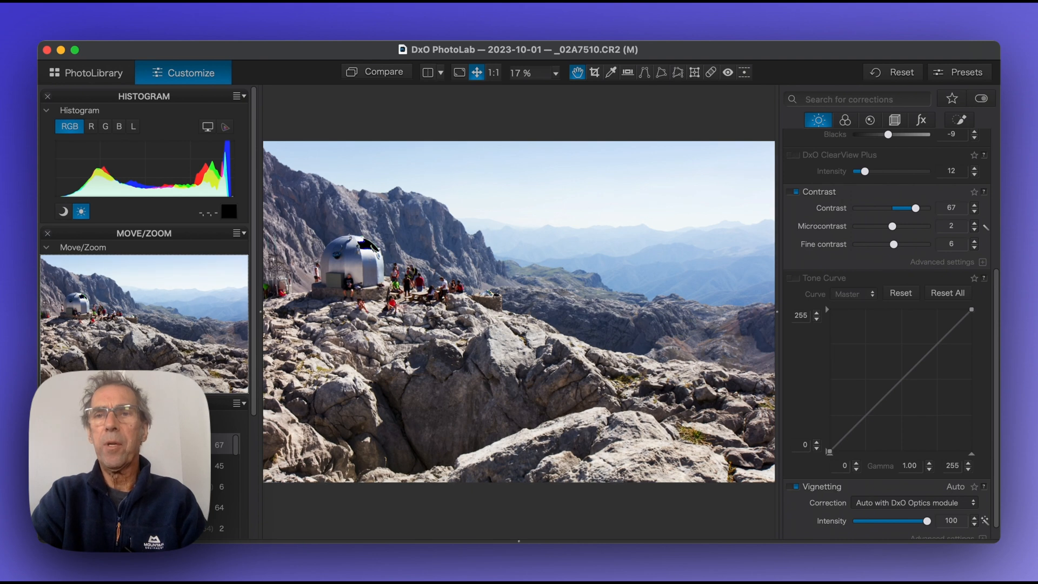
left_click_drag(915, 208, 879, 207)
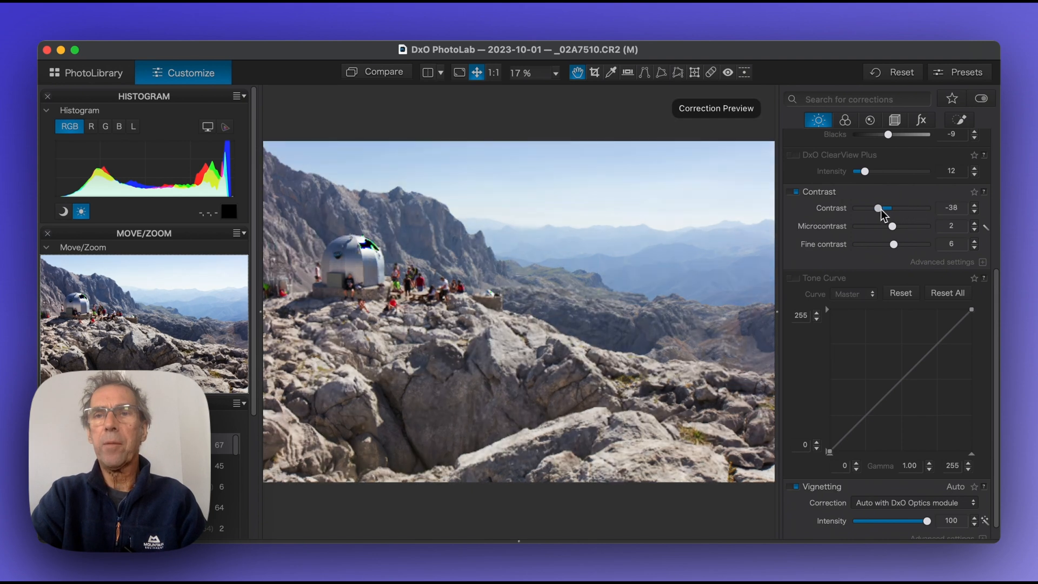
left_click_drag(879, 208, 870, 207)
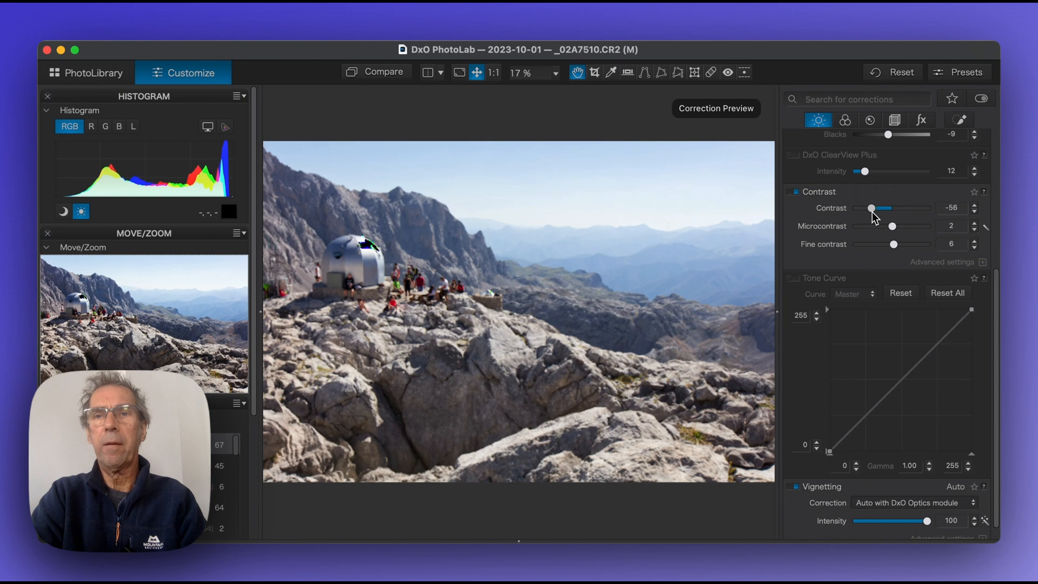
left_click_drag(871, 208, 890, 207)
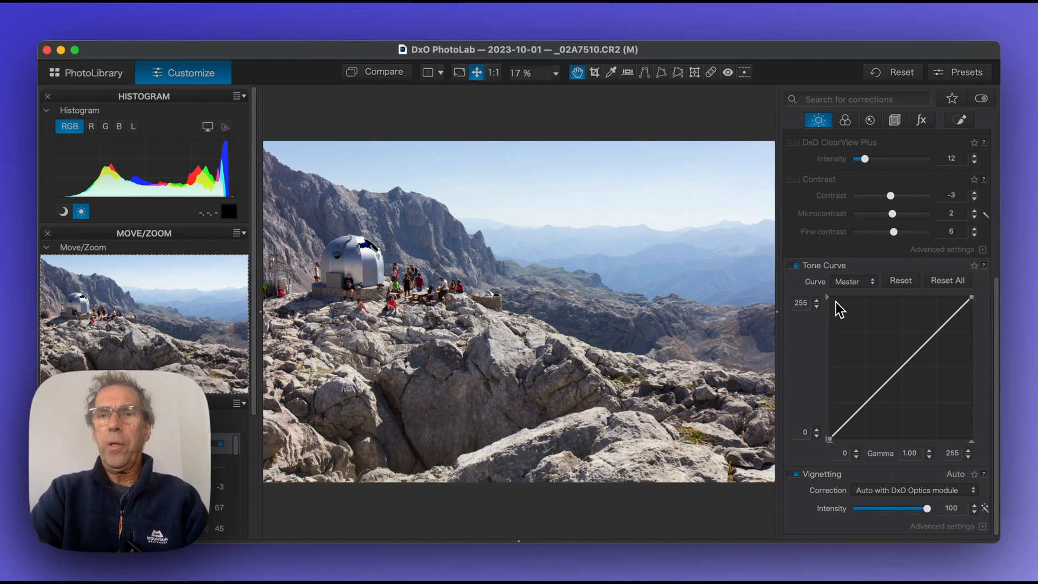
mouse_move(832, 311)
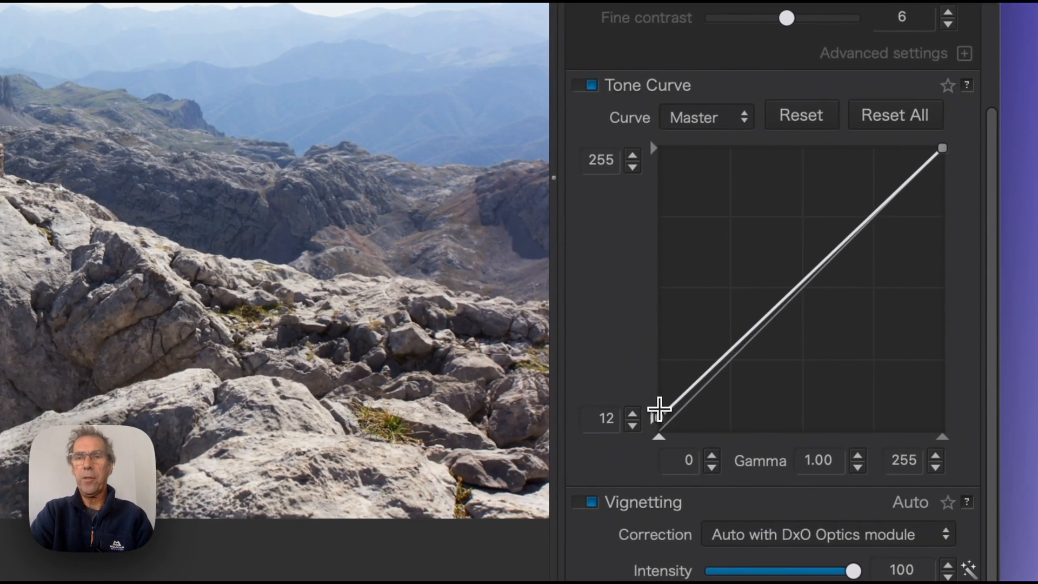
left_click_drag(660, 434, 660, 406)
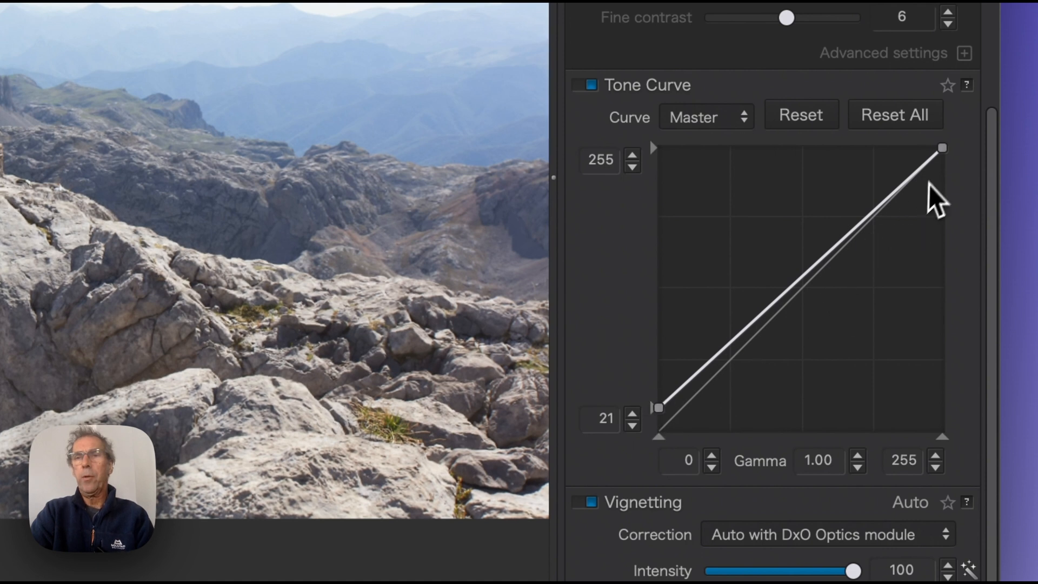
left_click_drag(941, 148, 941, 164)
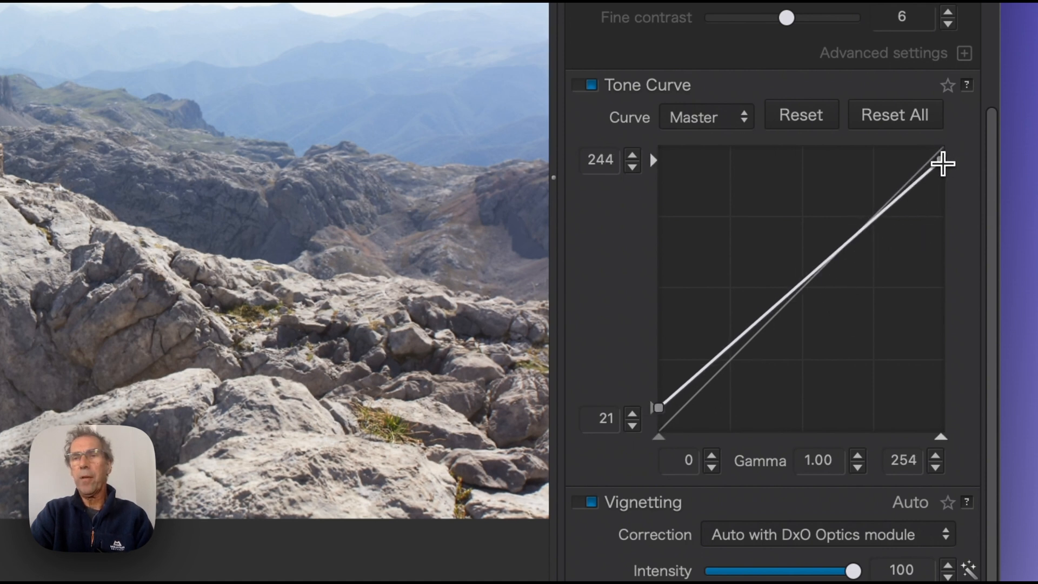
left_click_drag(942, 163, 942, 171)
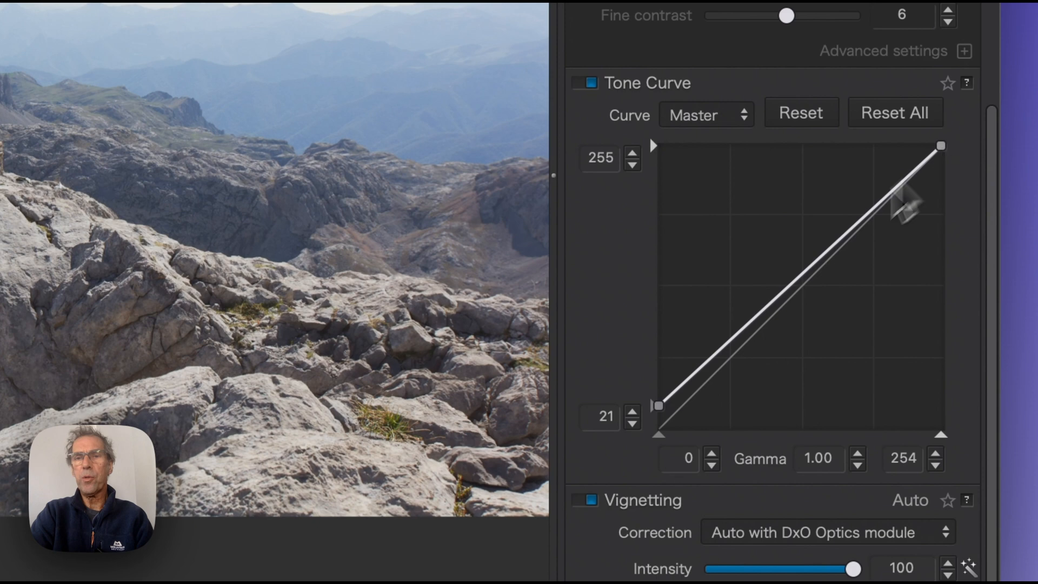
left_click_drag(658, 404, 657, 424)
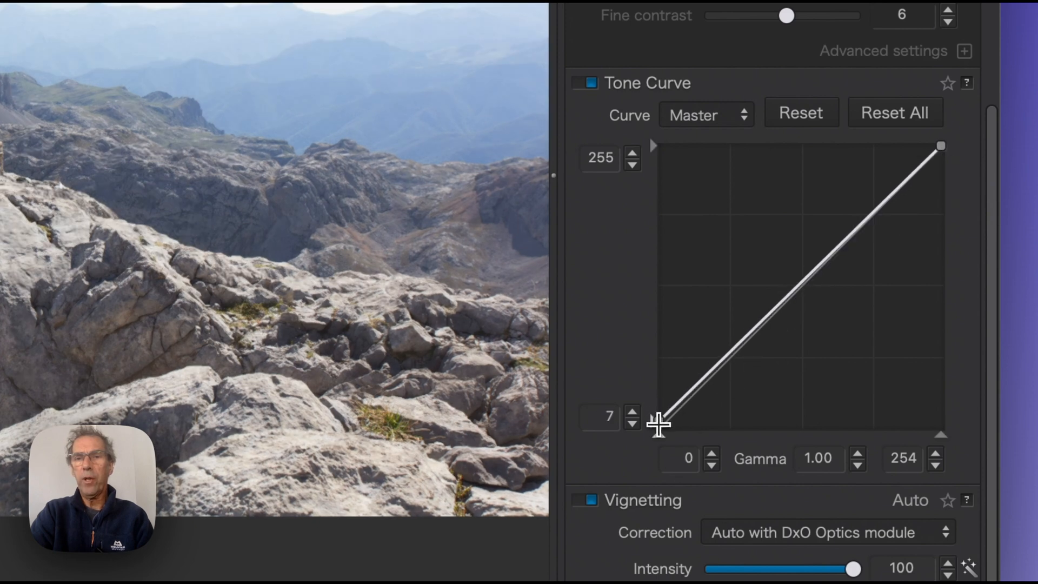
left_click_drag(660, 413, 657, 429)
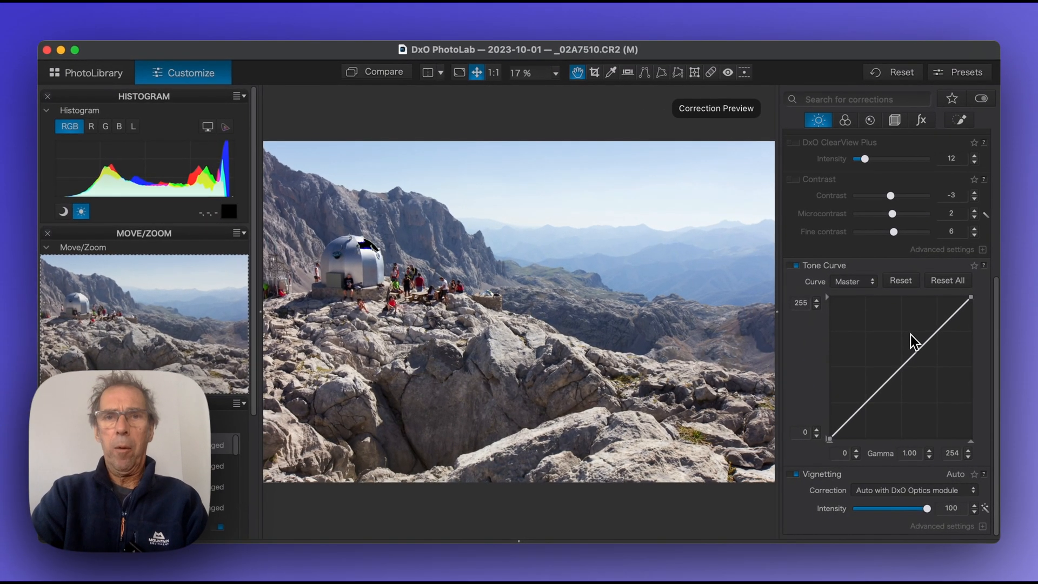
mouse_move(887, 351)
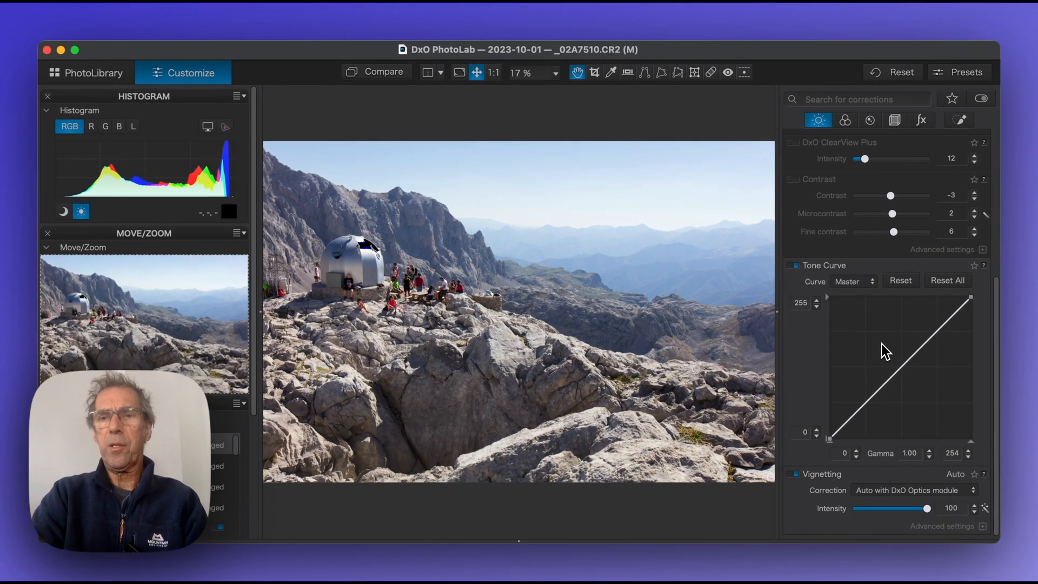
mouse_move(872, 389)
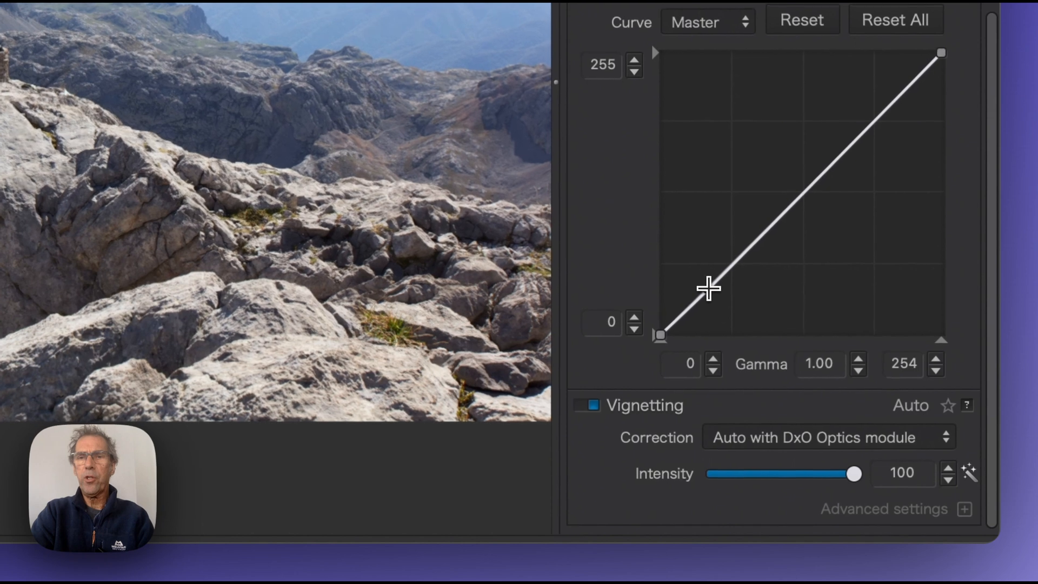
- Raise a highlight point and lower a shadow point on the master tone curve
left_click_drag(708, 289, 708, 296)
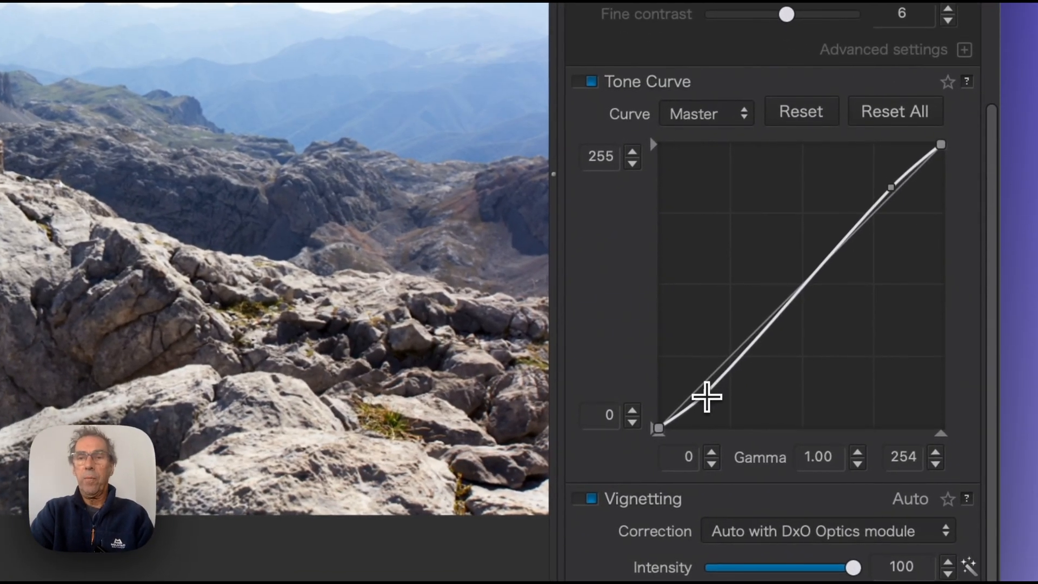
left_click_drag(706, 397, 707, 404)
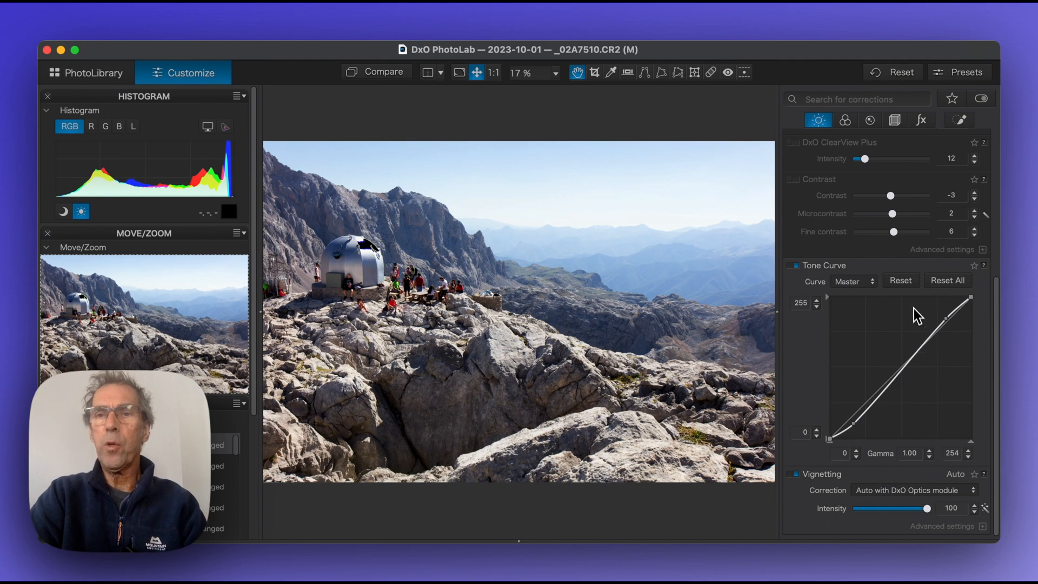
left_click(899, 280)
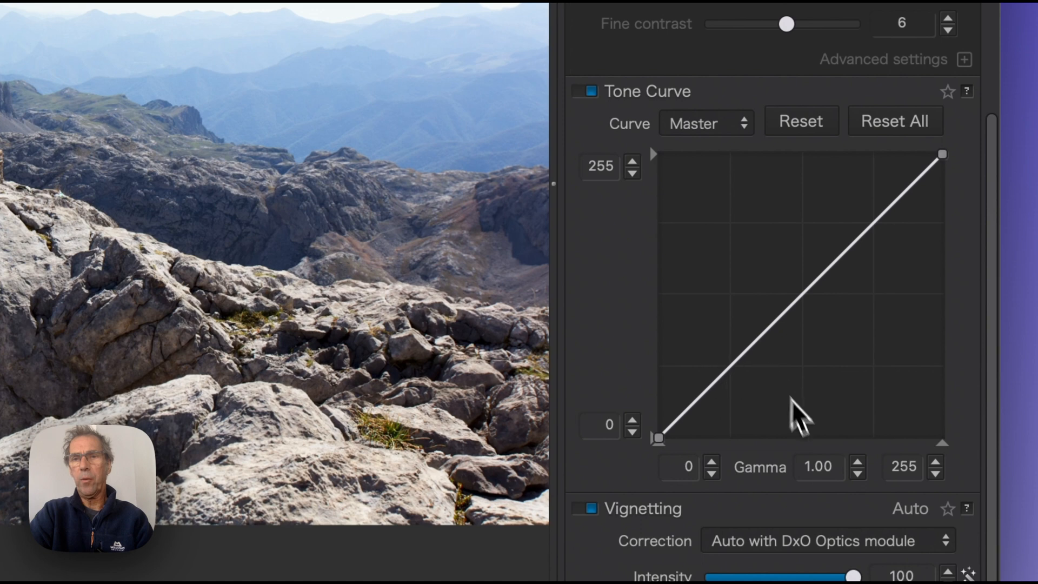
left_click(858, 461)
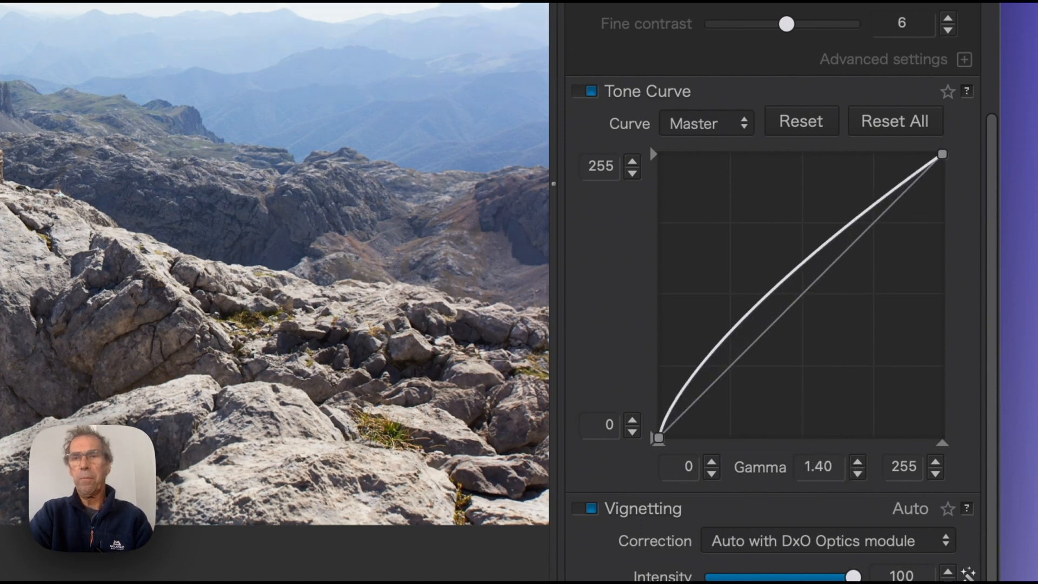
left_click(858, 461)
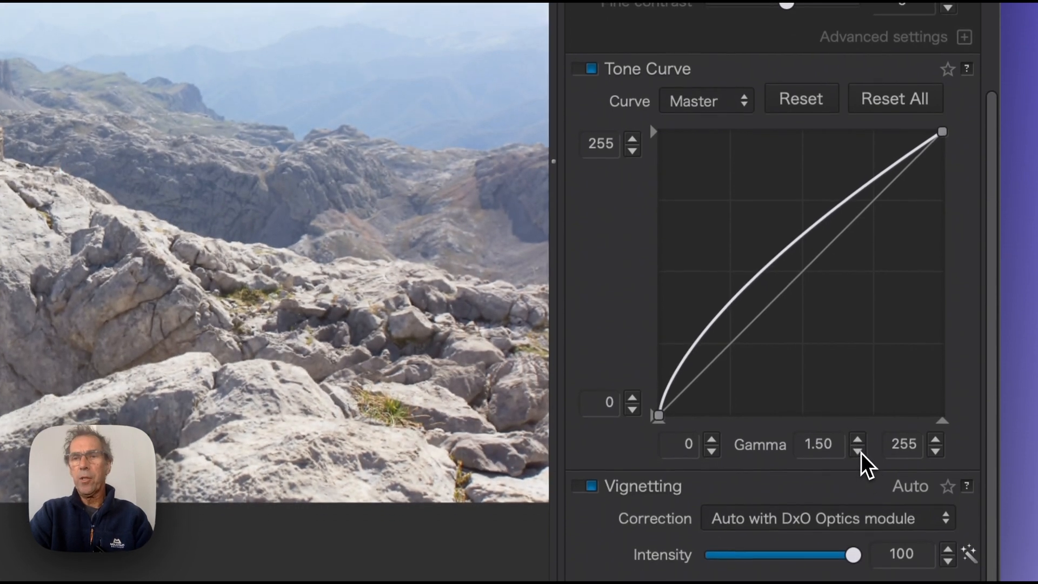
left_click(858, 450)
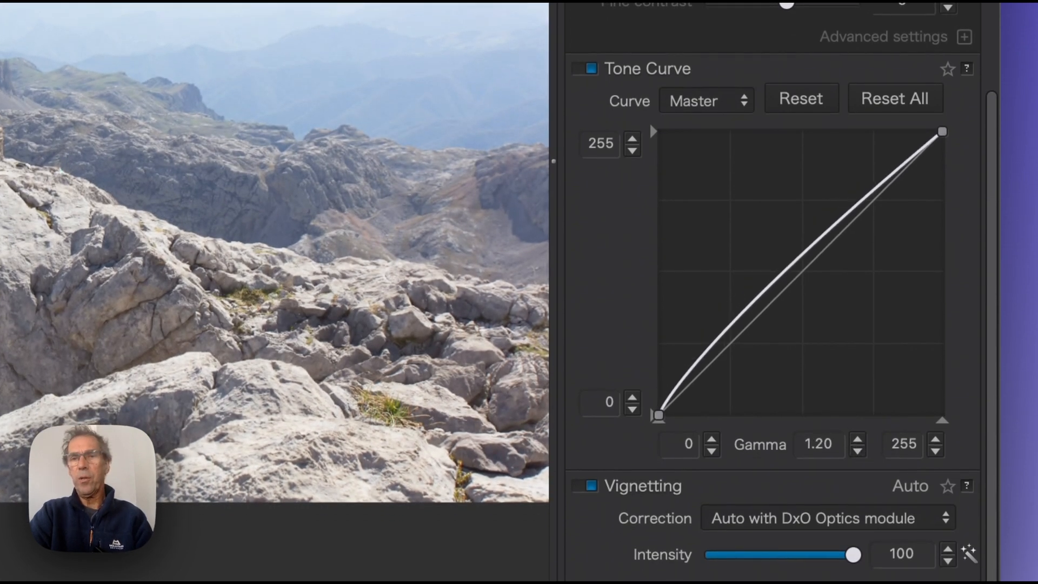
left_click(857, 449)
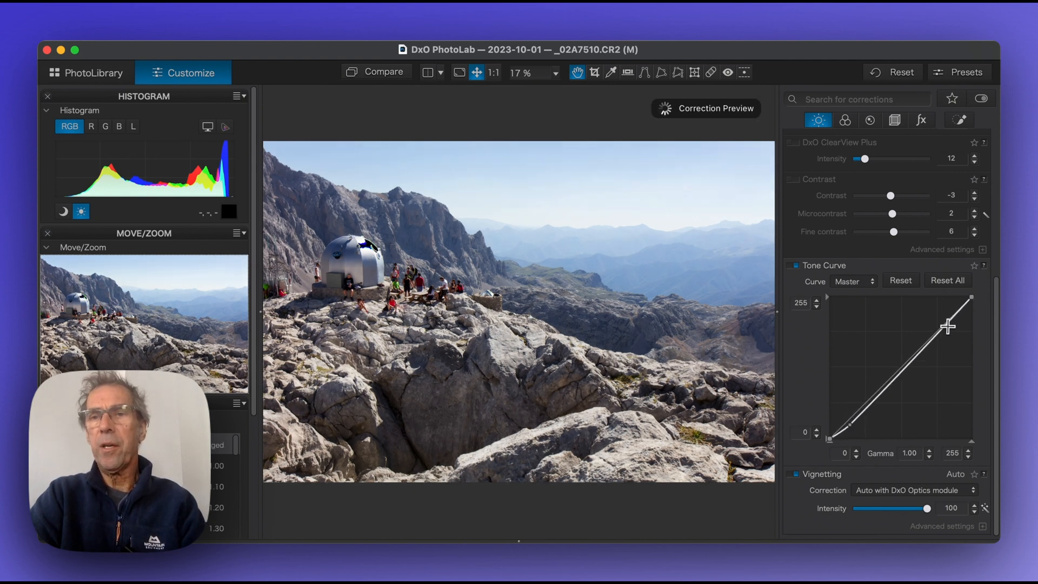
left_click_drag(948, 325, 949, 313)
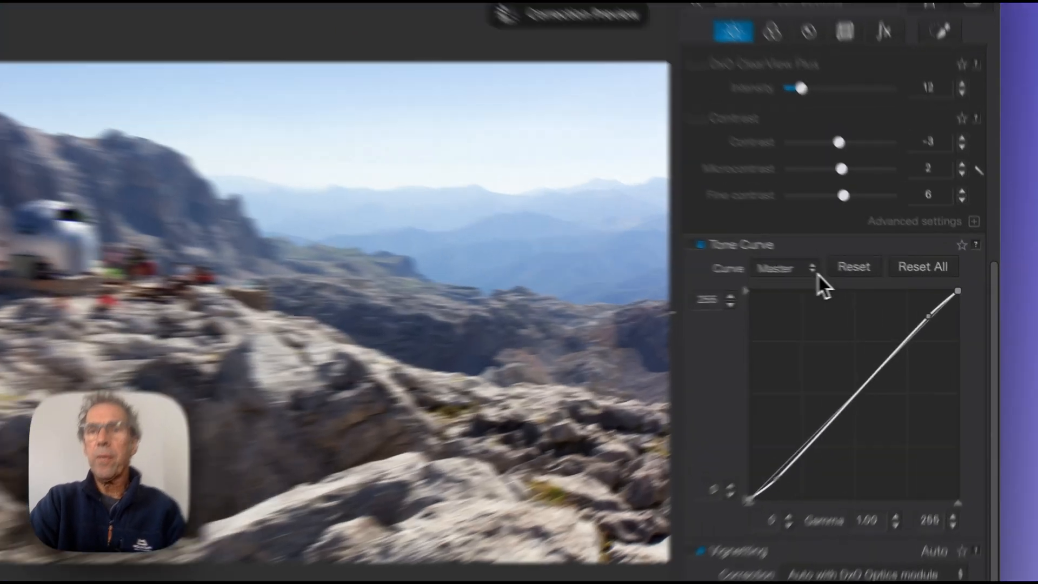
left_click(784, 268)
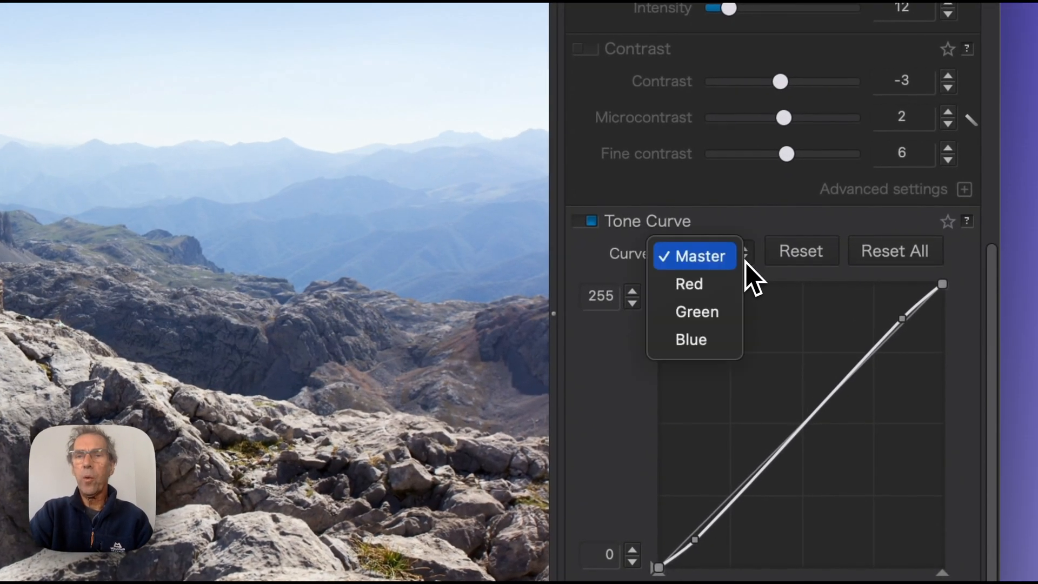
mouse_move(688, 312)
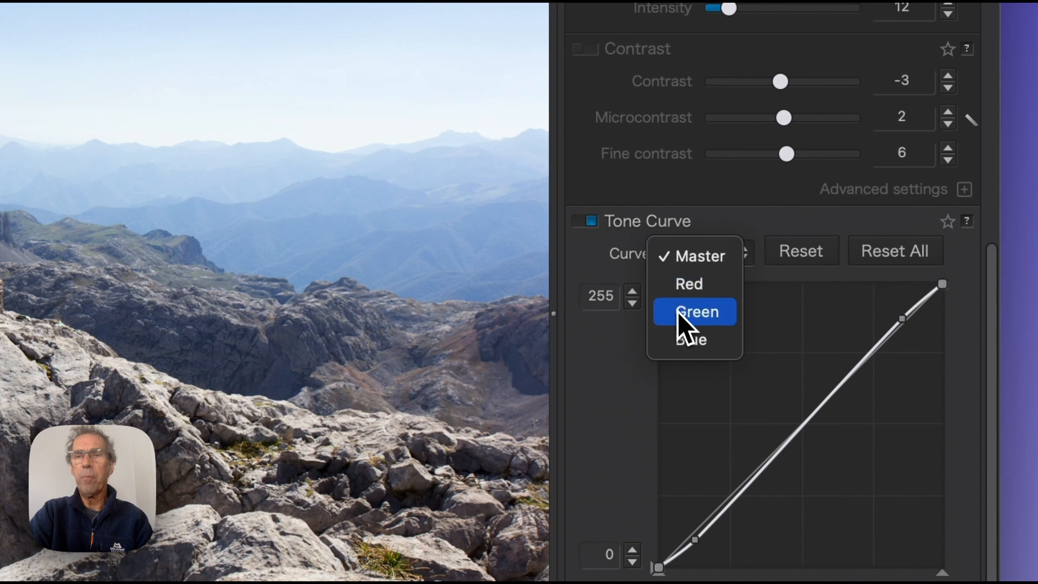
left_click(688, 283)
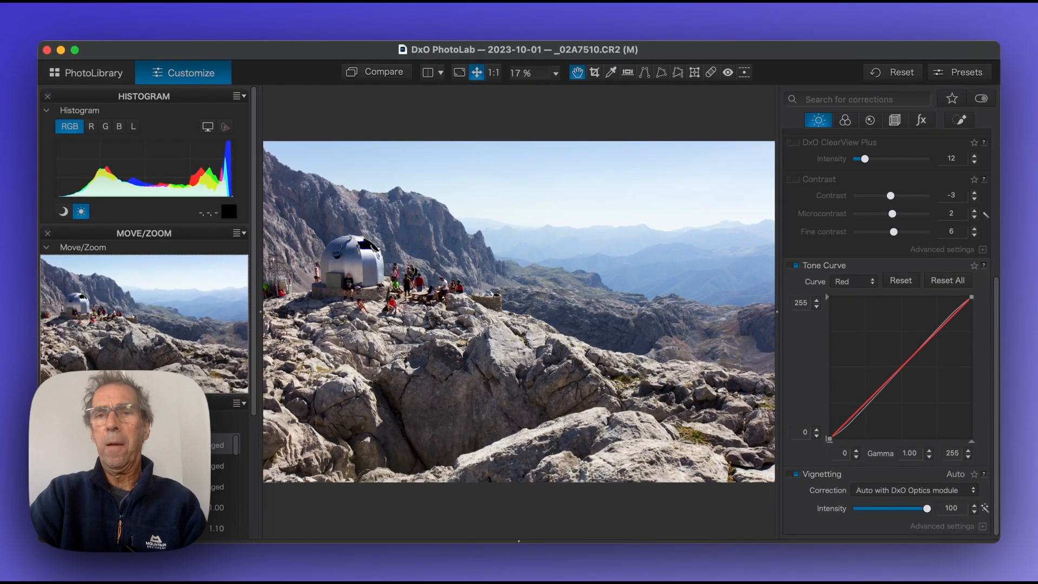
left_click(854, 280)
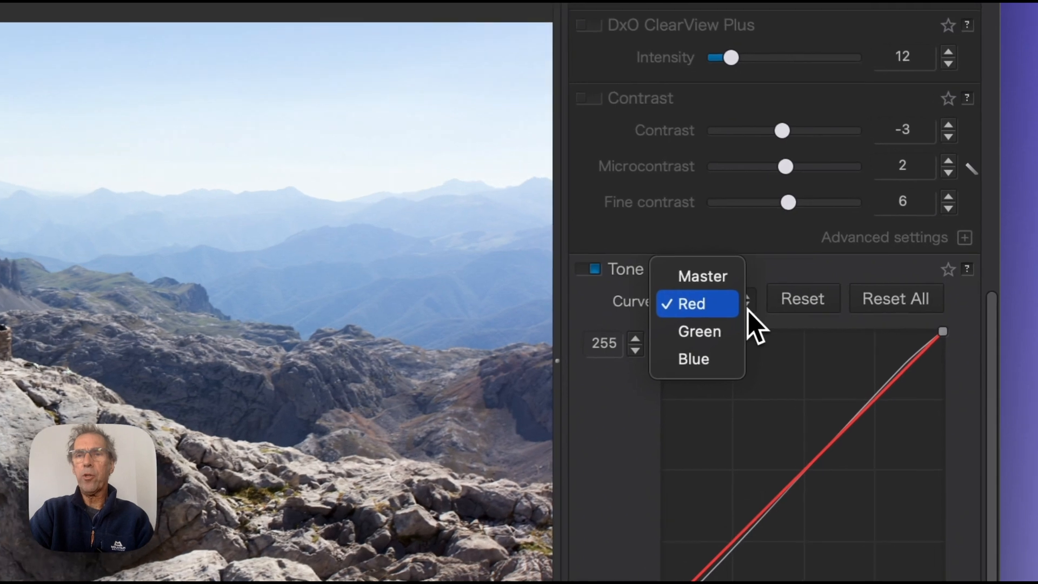
left_click(702, 276)
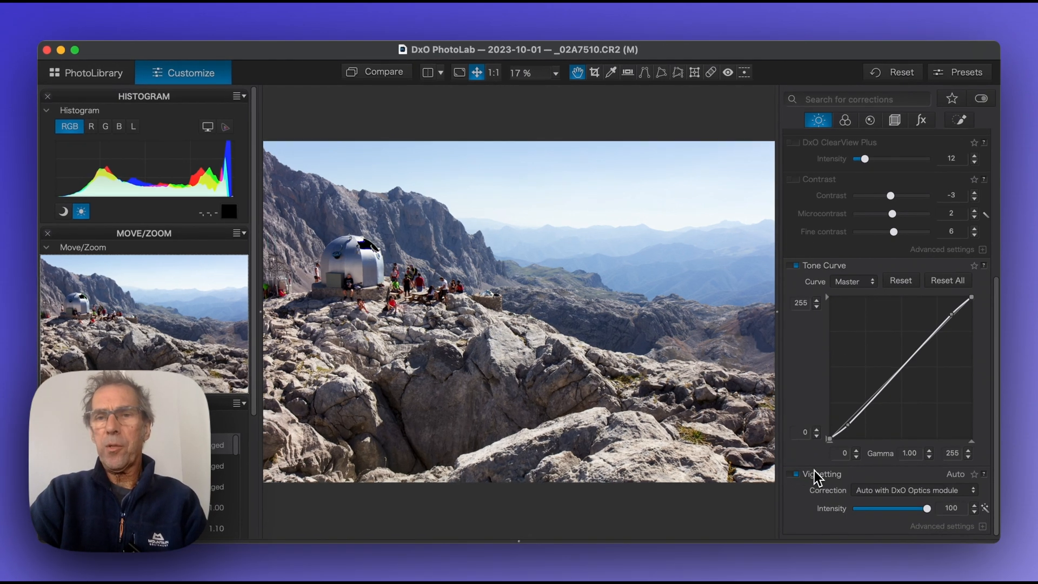
mouse_move(877, 500)
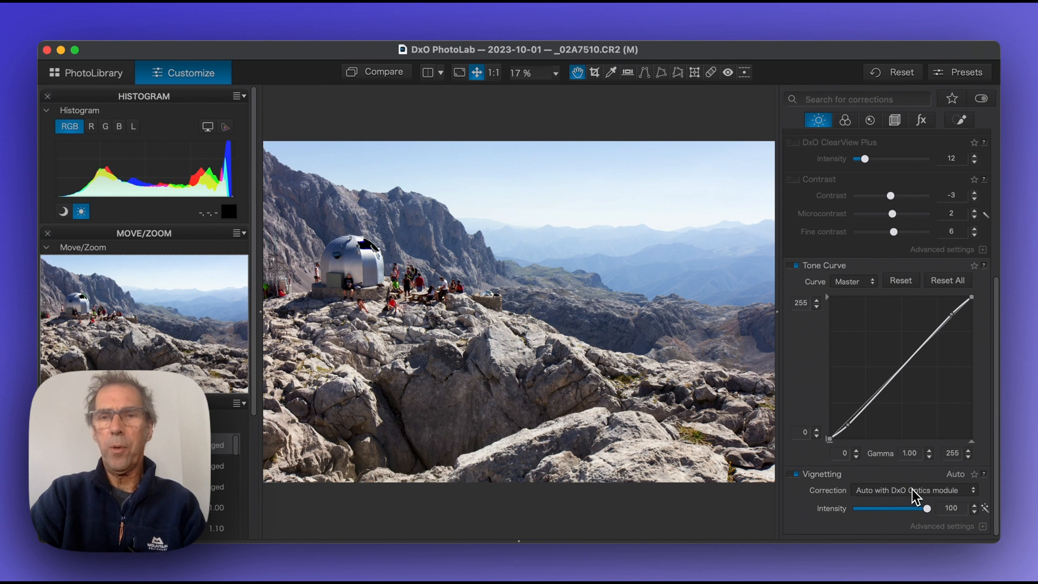
mouse_move(781, 438)
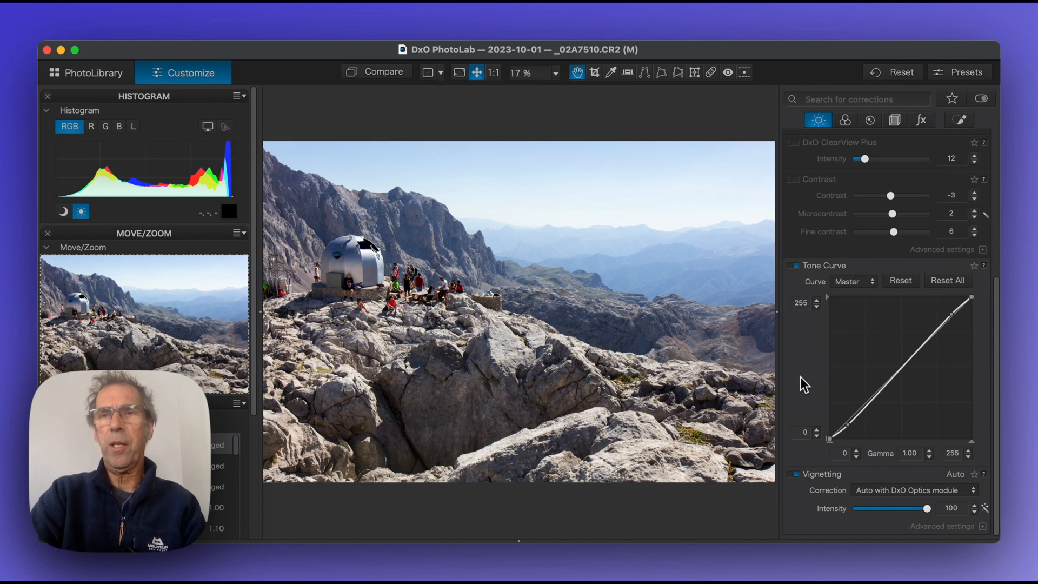
mouse_move(847, 81)
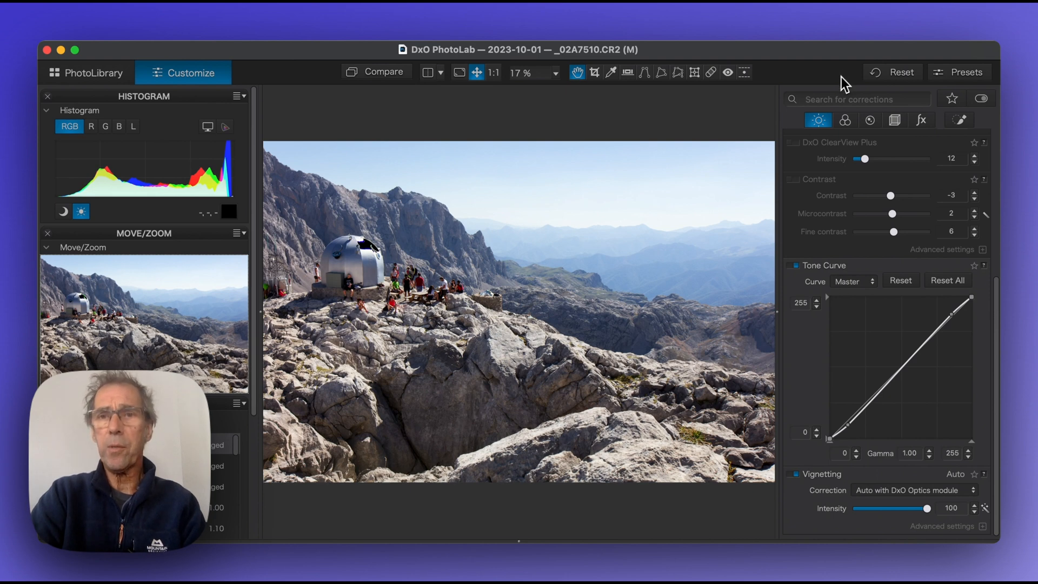
mouse_move(772, 118)
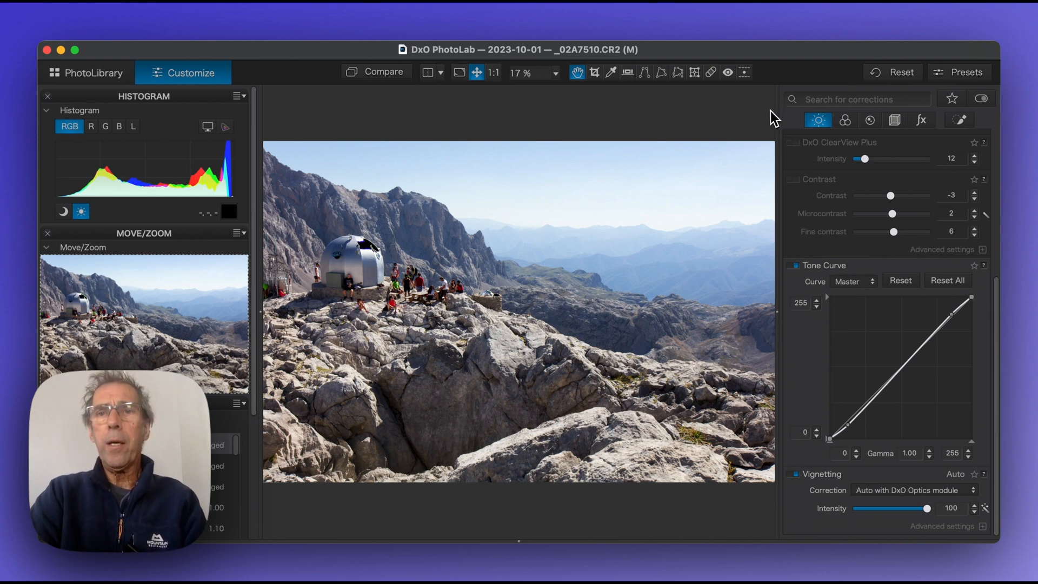